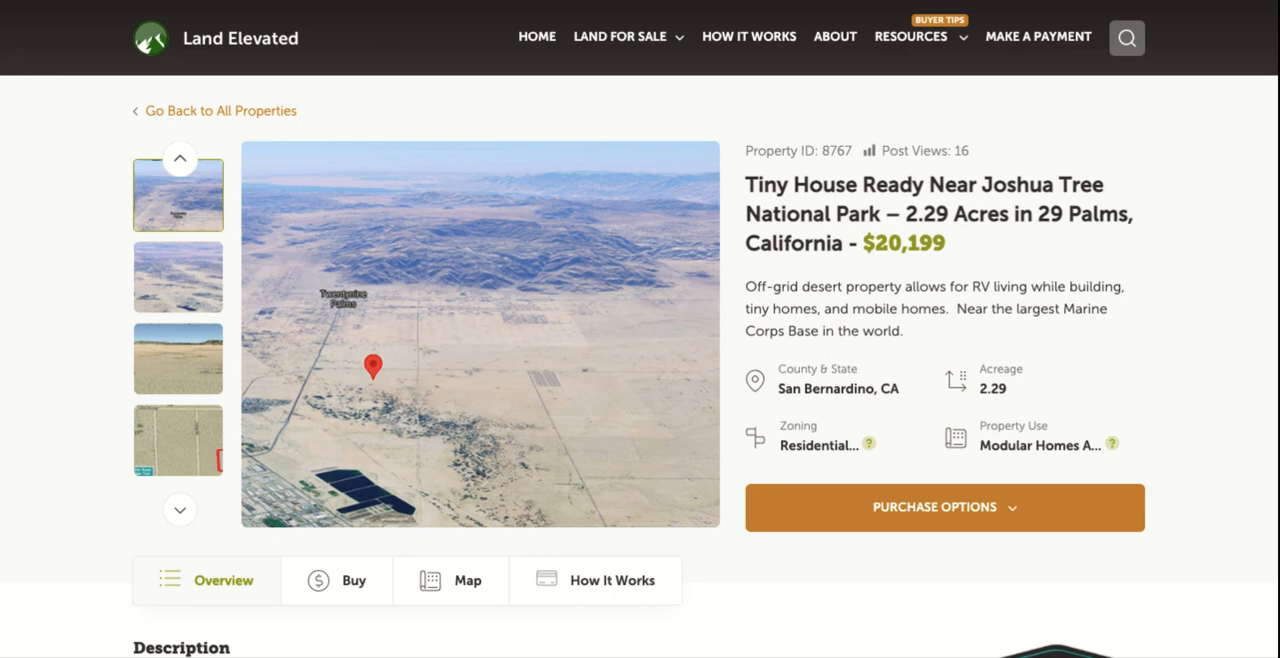
# Open the aerial parcel photo in the lightbox and advance to image 2 of 21.
pyautogui.click(480, 335)
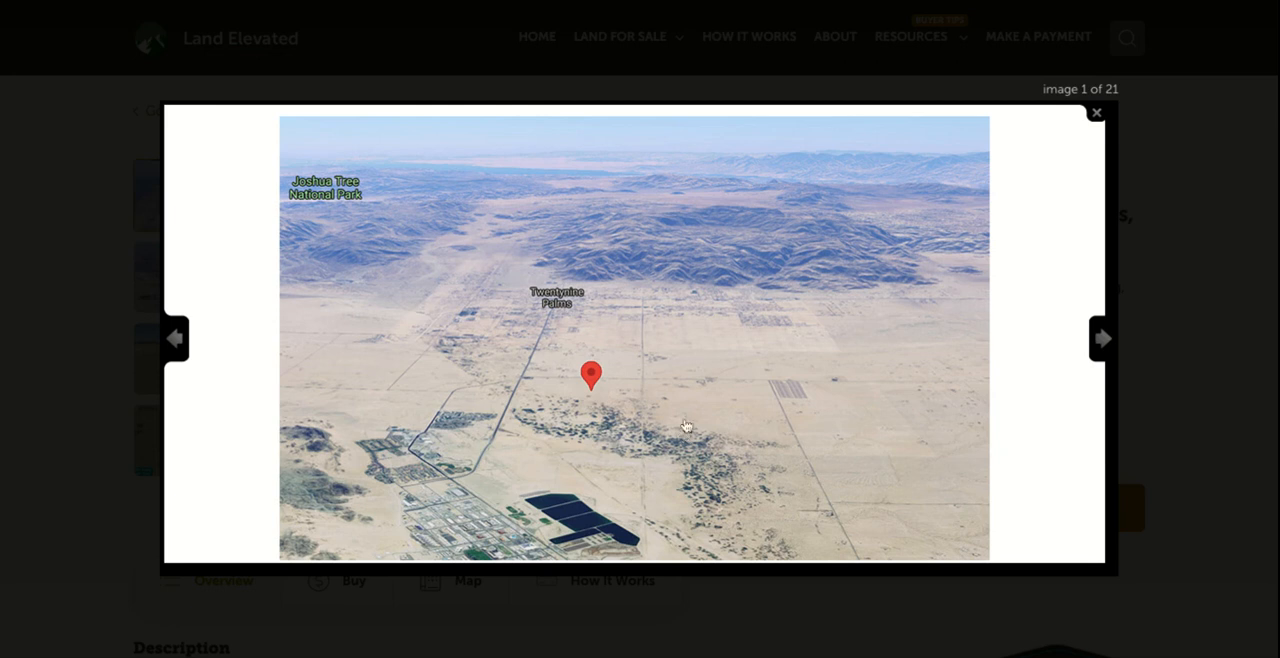
pyautogui.moveTo(719, 380)
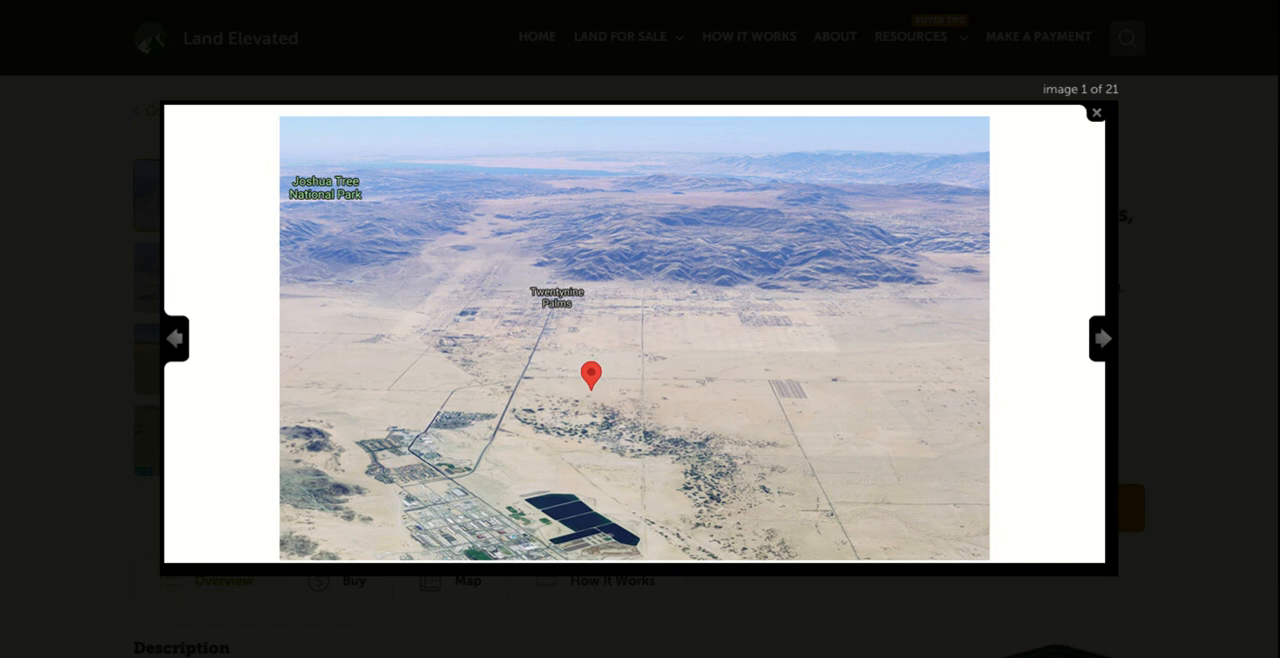
pyautogui.moveTo(618, 394)
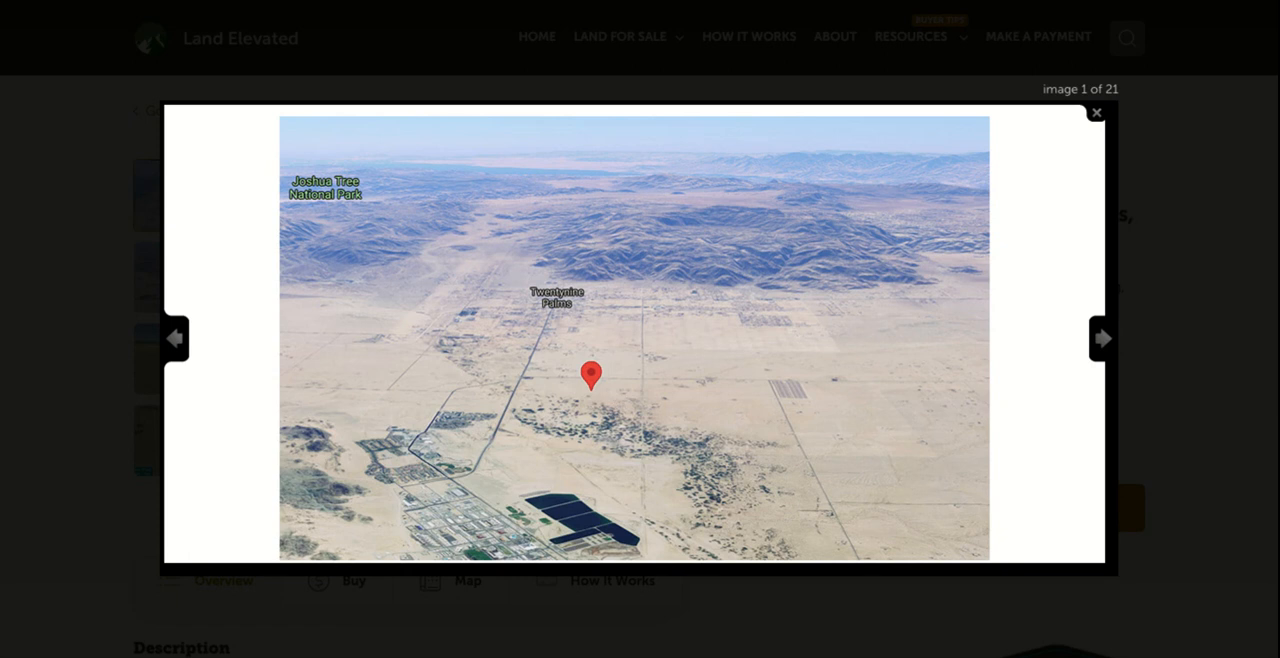
pyautogui.moveTo(800, 280)
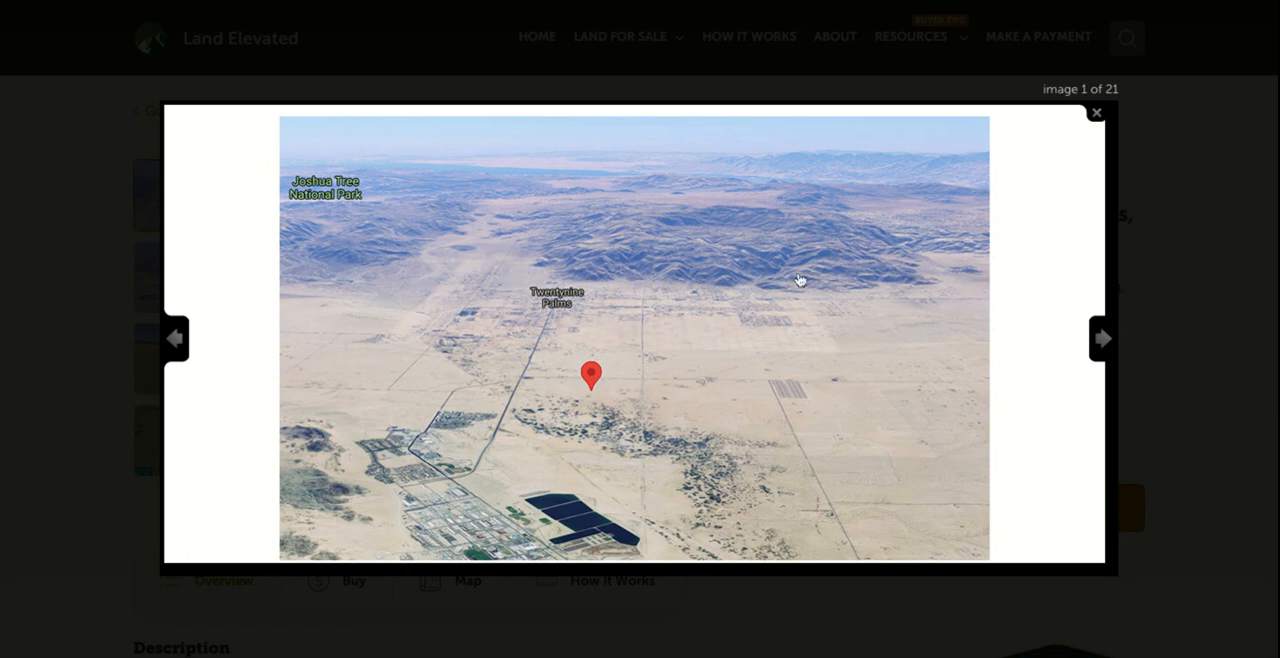
pyautogui.moveTo(800, 264)
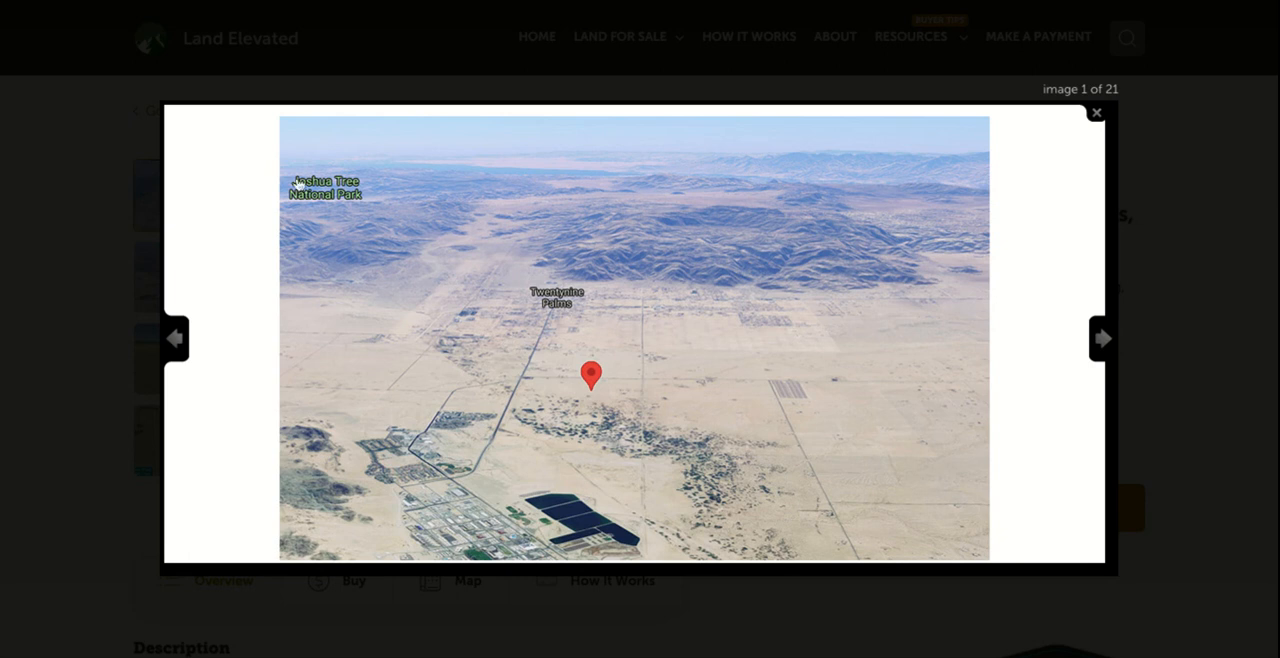
pyautogui.moveTo(347, 221)
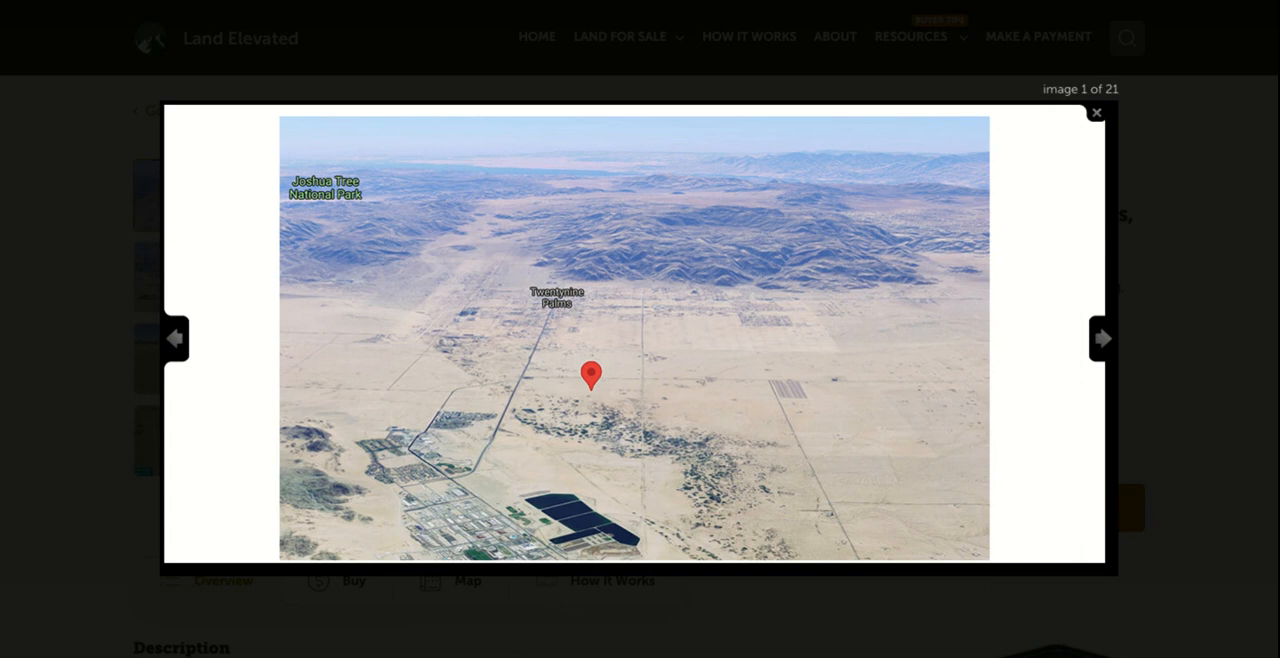
pyautogui.moveTo(1100, 338)
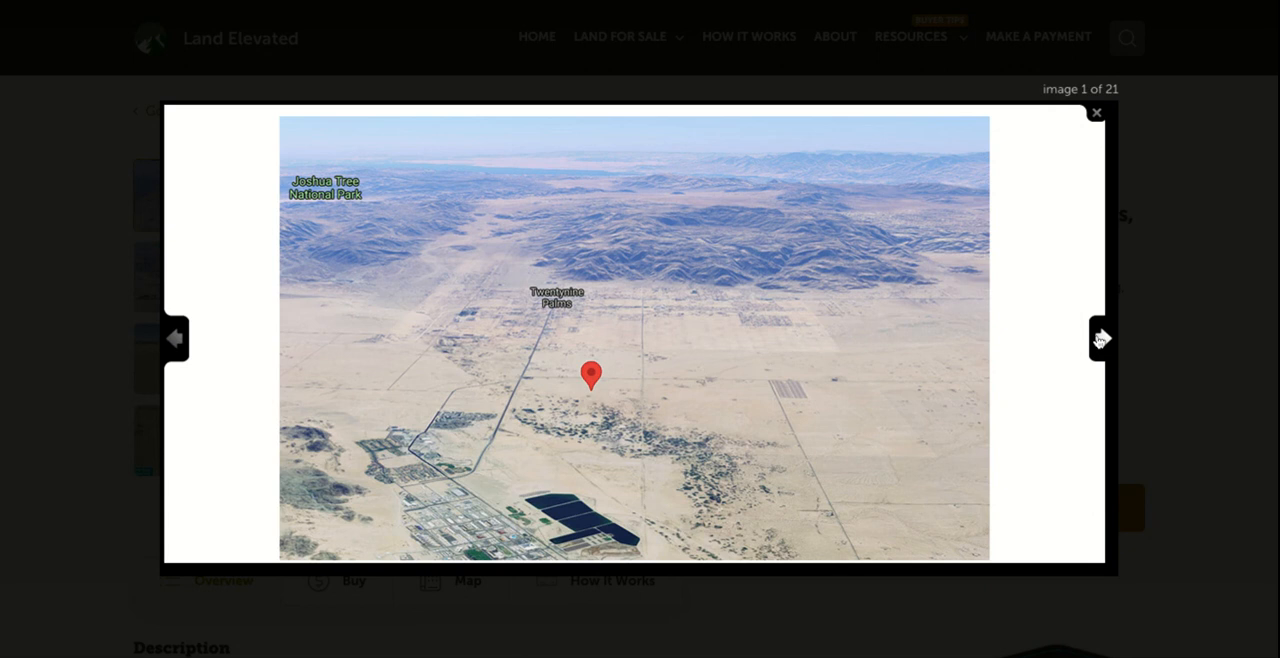
pyautogui.moveTo(1100, 338)
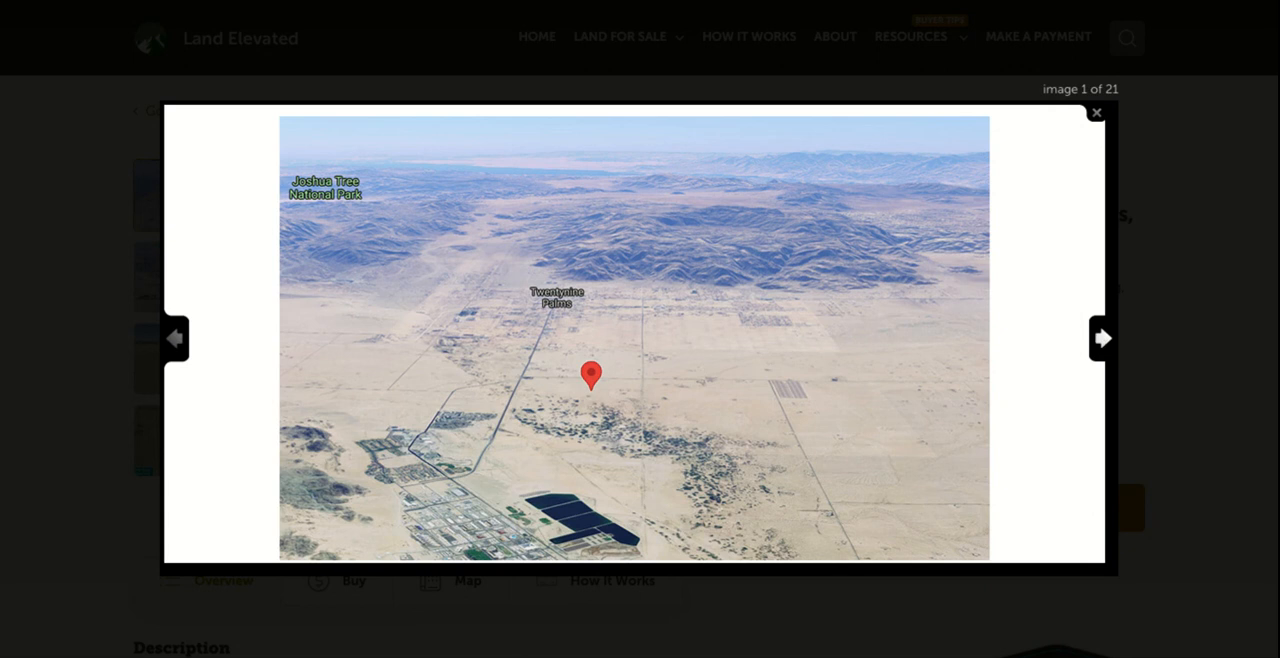
pyautogui.click(1102, 337)
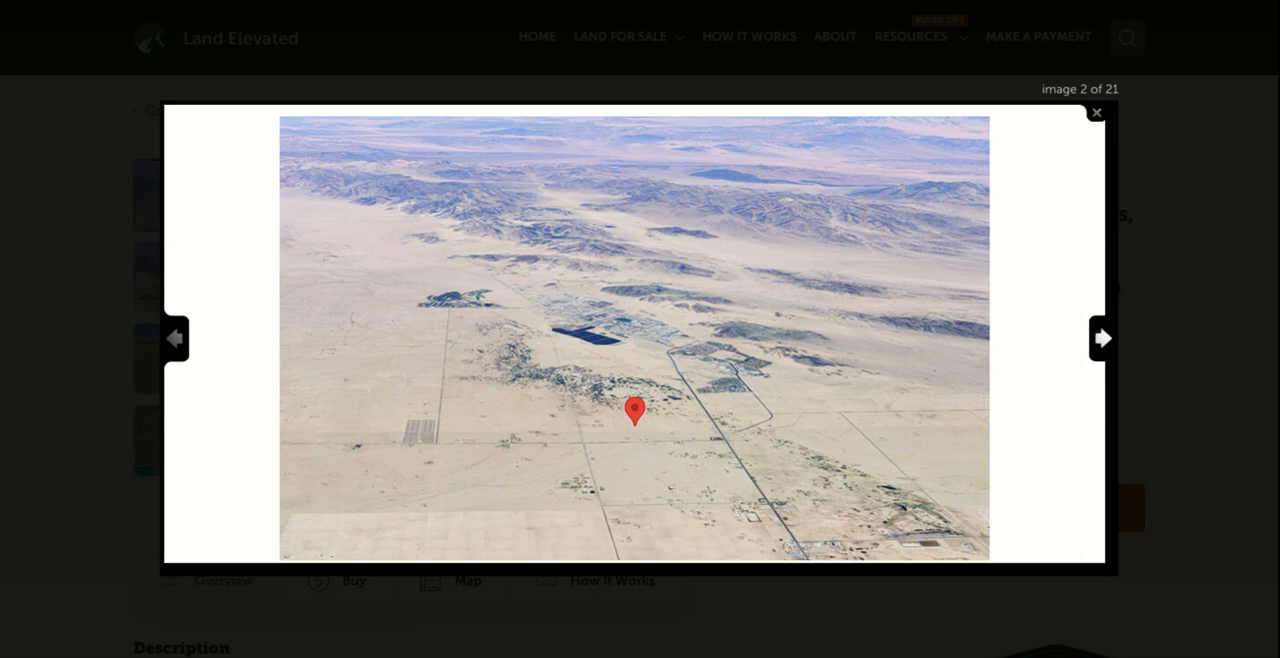
# Page past the ground-level view to image 4, the parcel access-road map.
pyautogui.click(1102, 338)
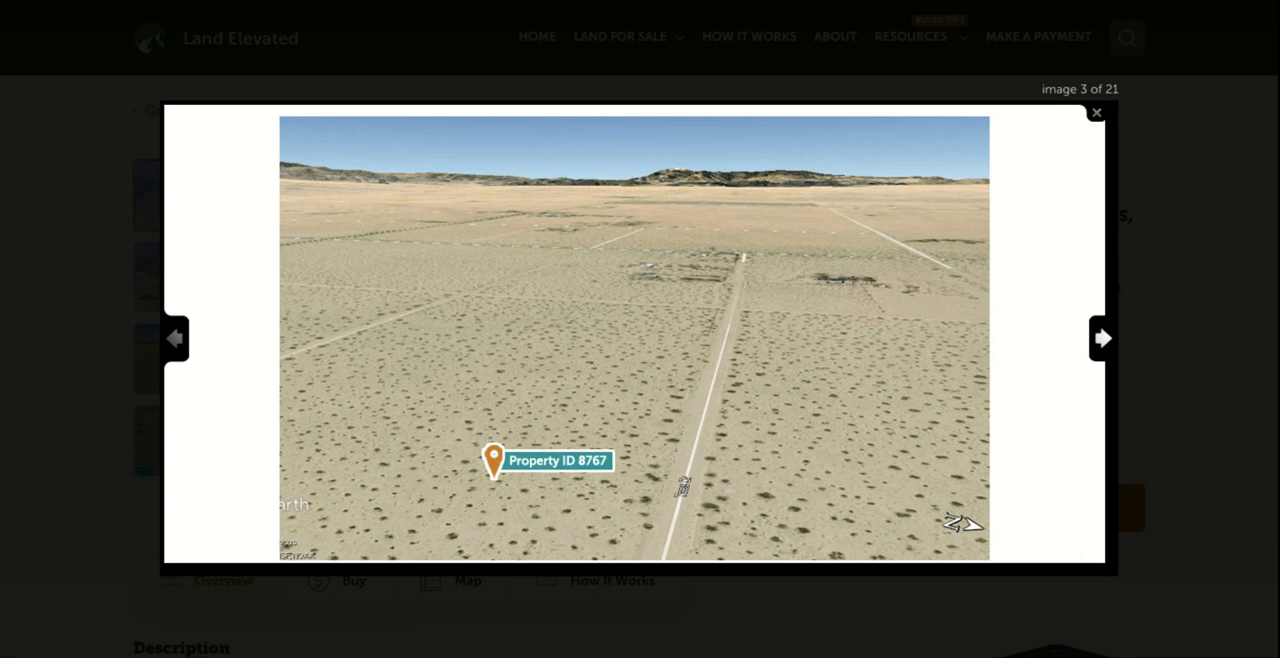
pyautogui.click(1101, 338)
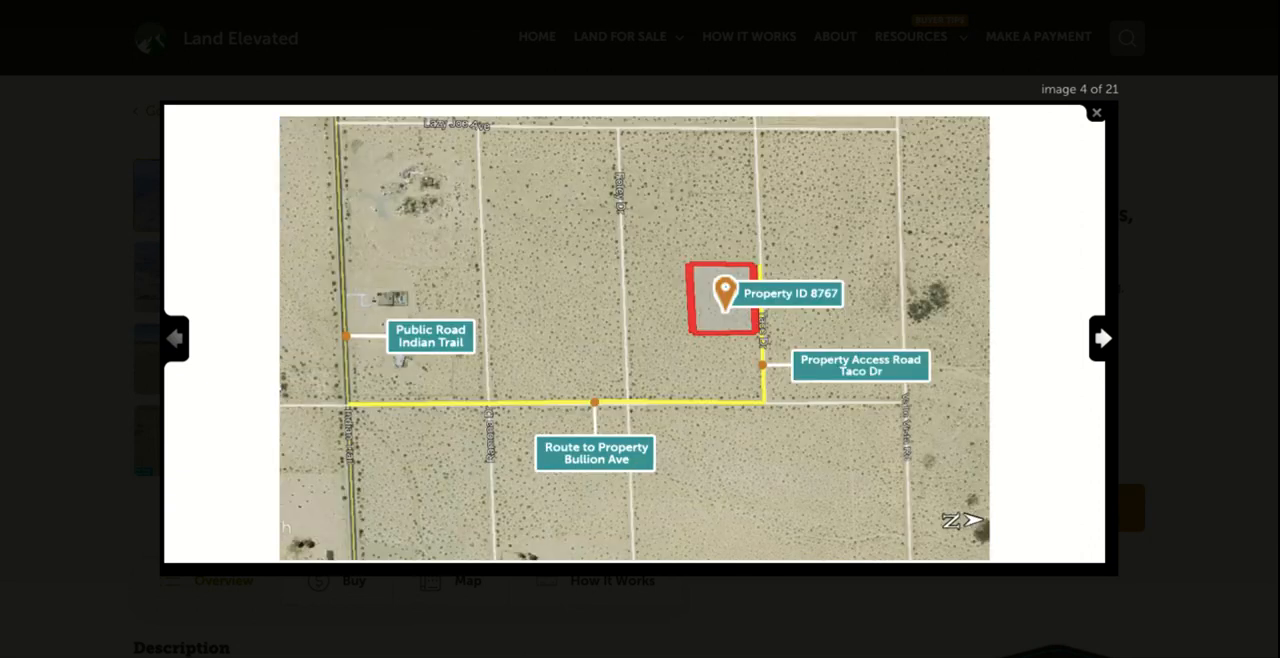
pyautogui.moveTo(765, 260)
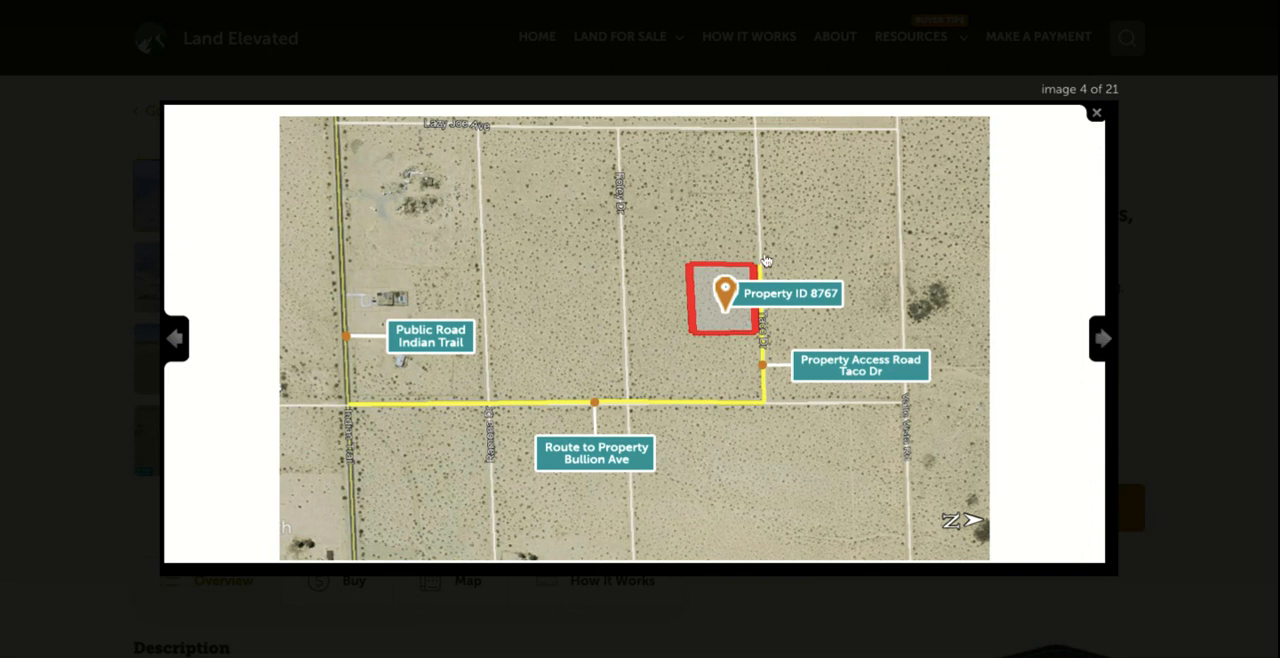
pyautogui.moveTo(760, 398)
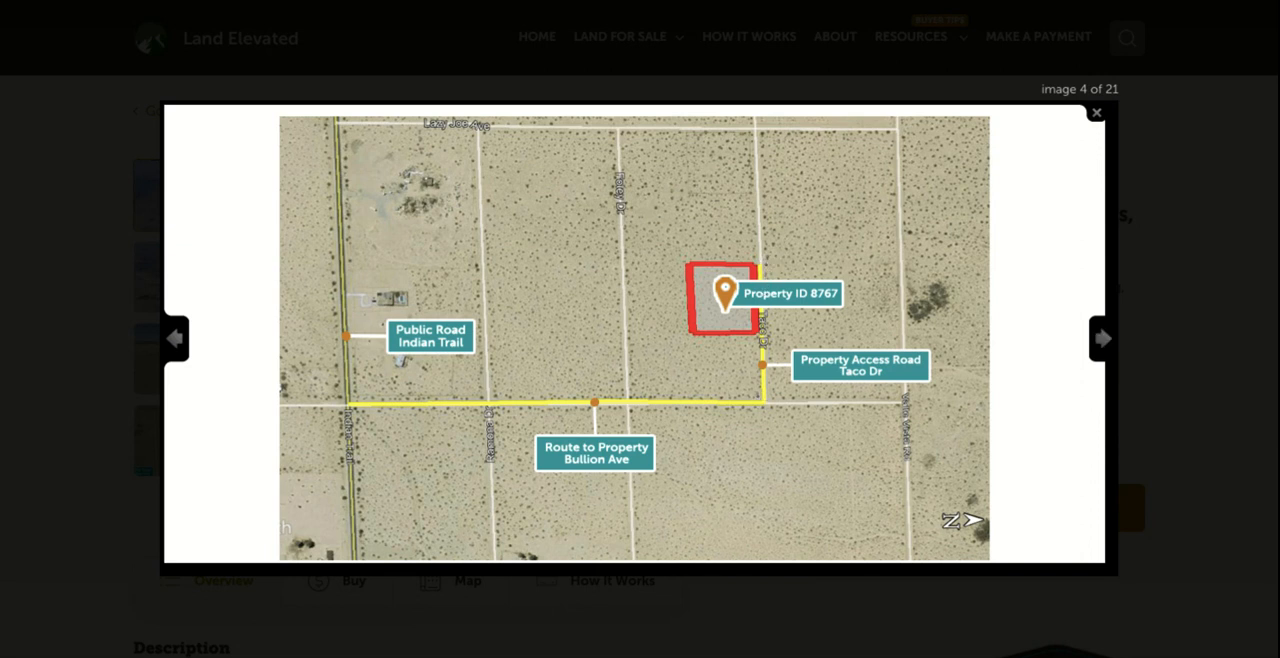
pyautogui.moveTo(754, 272)
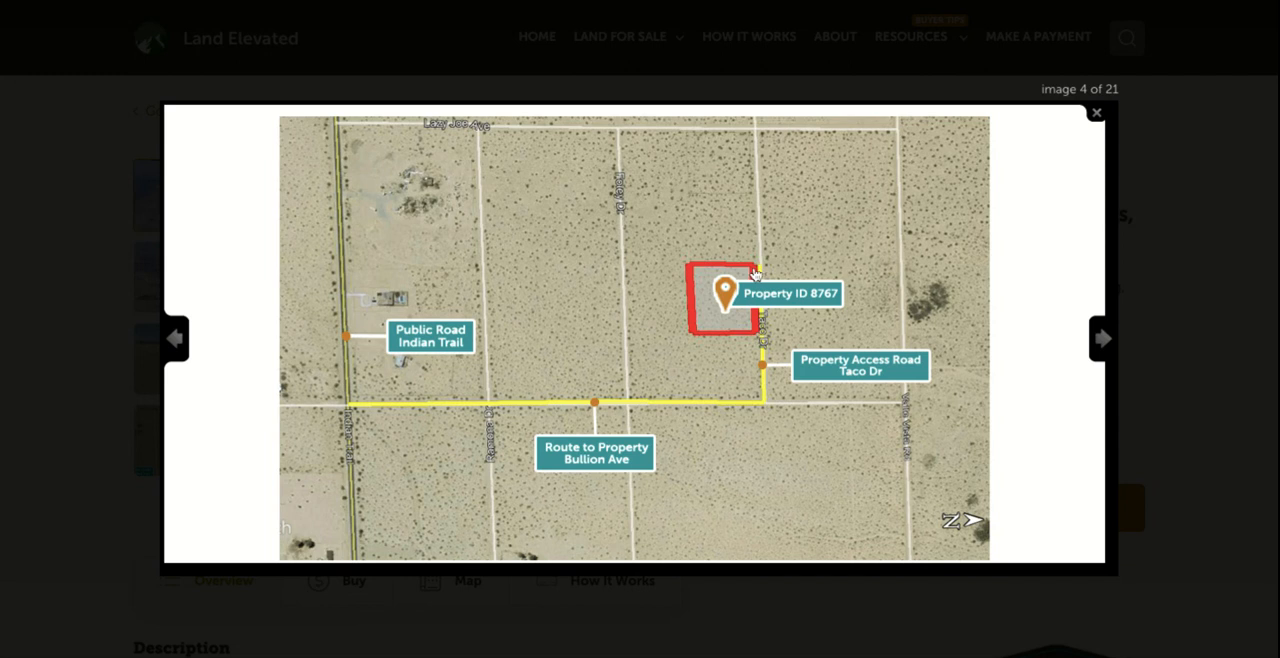
pyautogui.moveTo(753, 340)
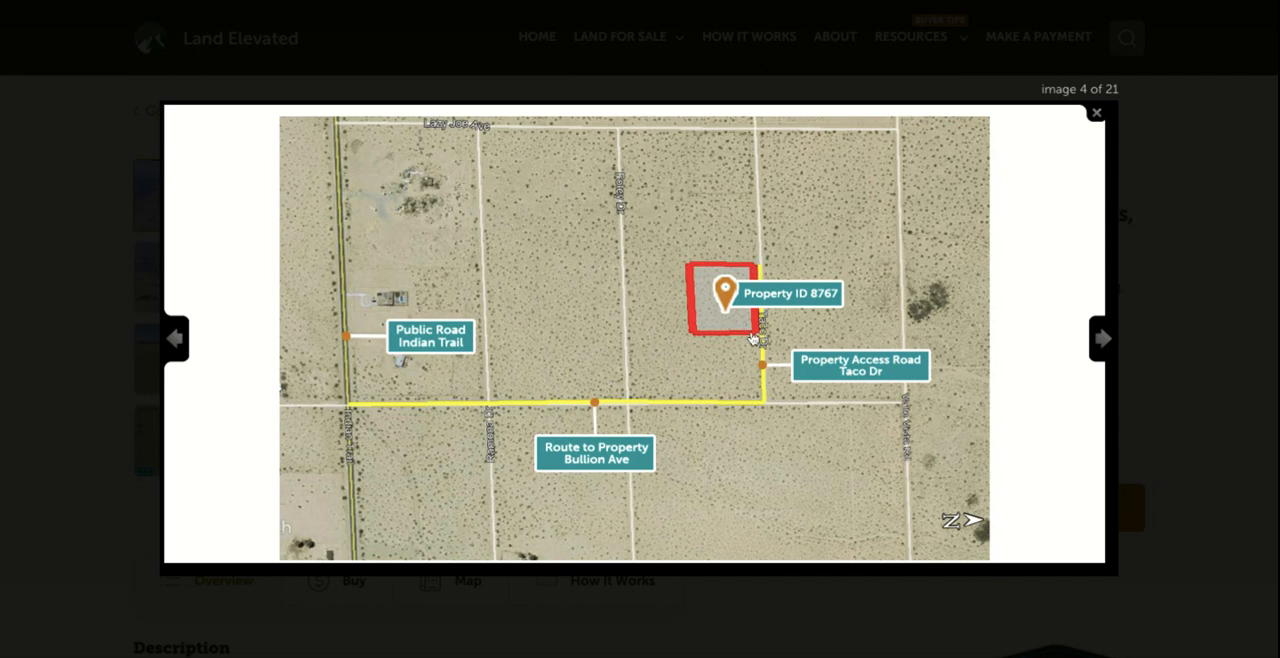
# Page past the first nearby-area desert photo to image 6 of 21.
pyautogui.click(1100, 338)
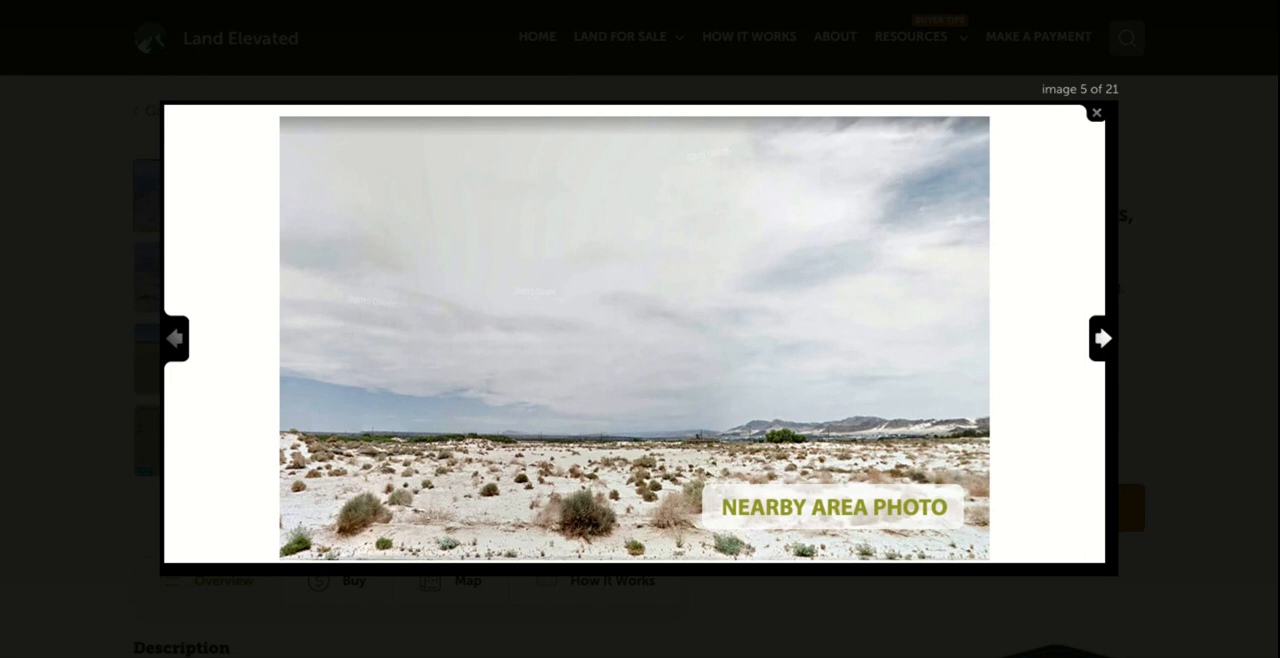
pyautogui.moveTo(497, 438)
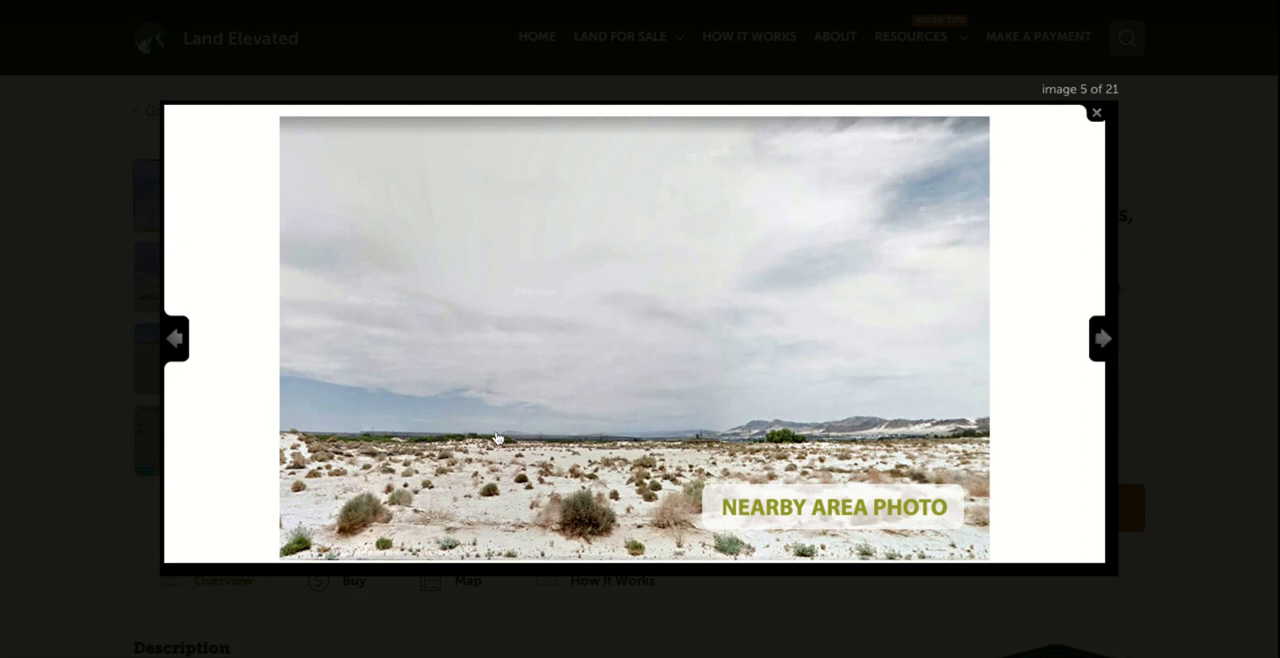
pyautogui.moveTo(933, 438)
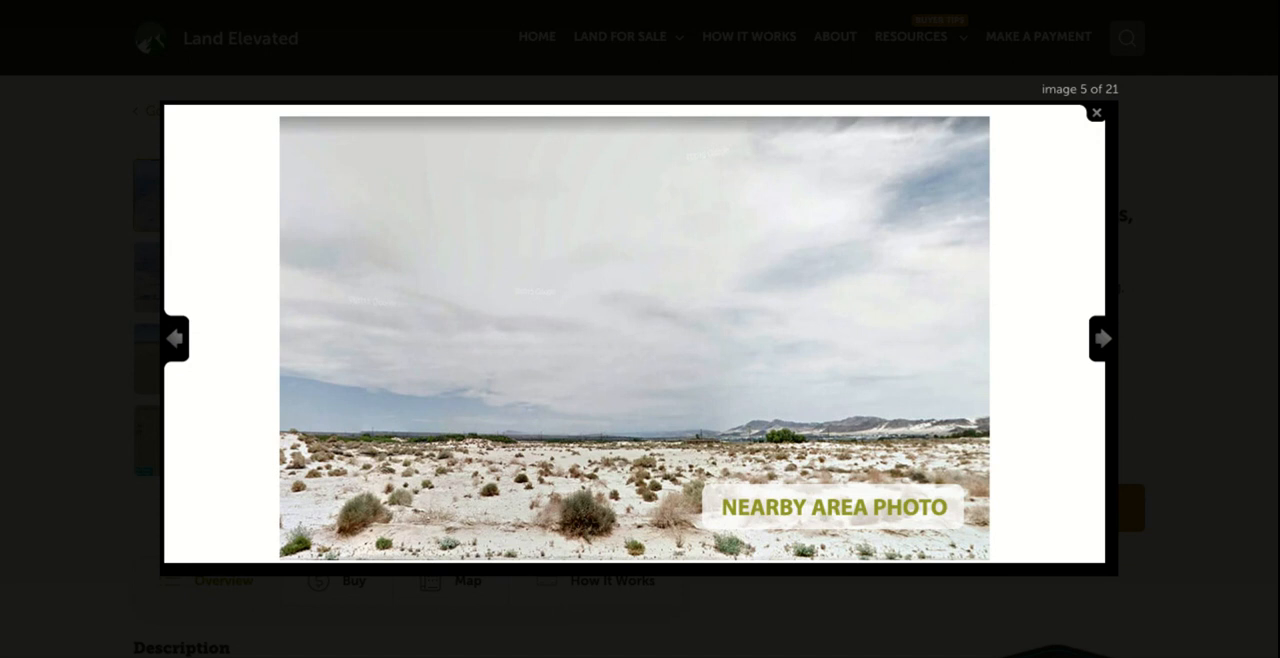
pyautogui.moveTo(1109, 456)
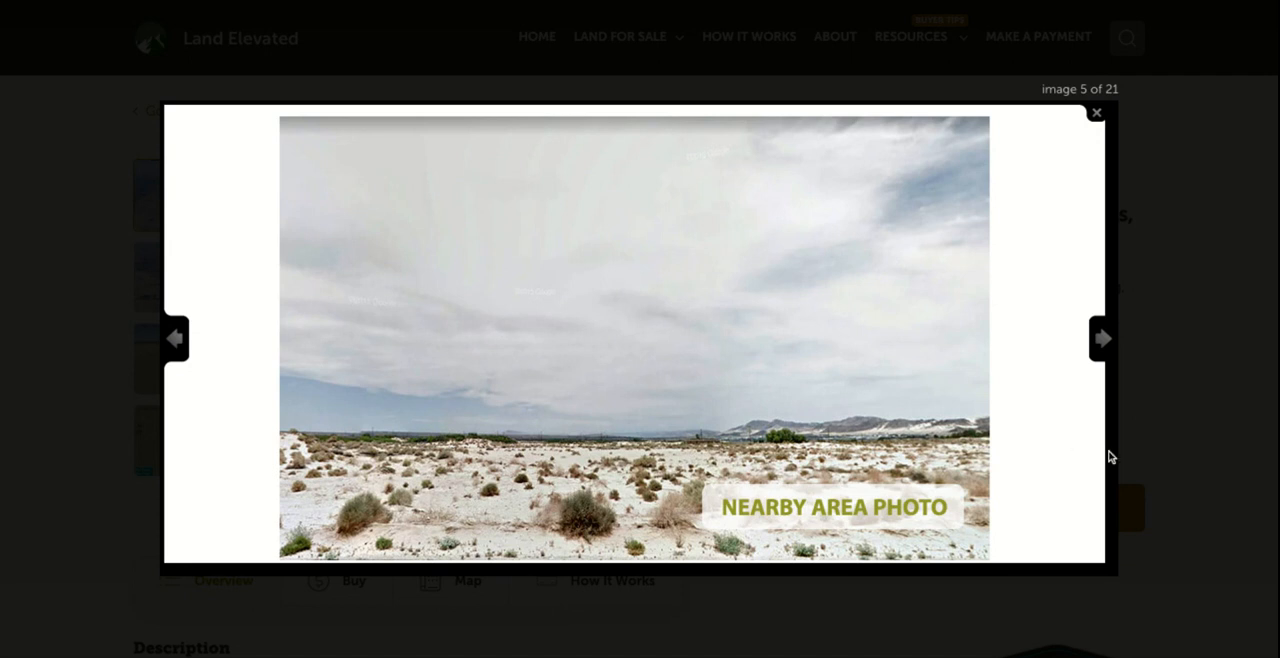
pyautogui.moveTo(1100, 340)
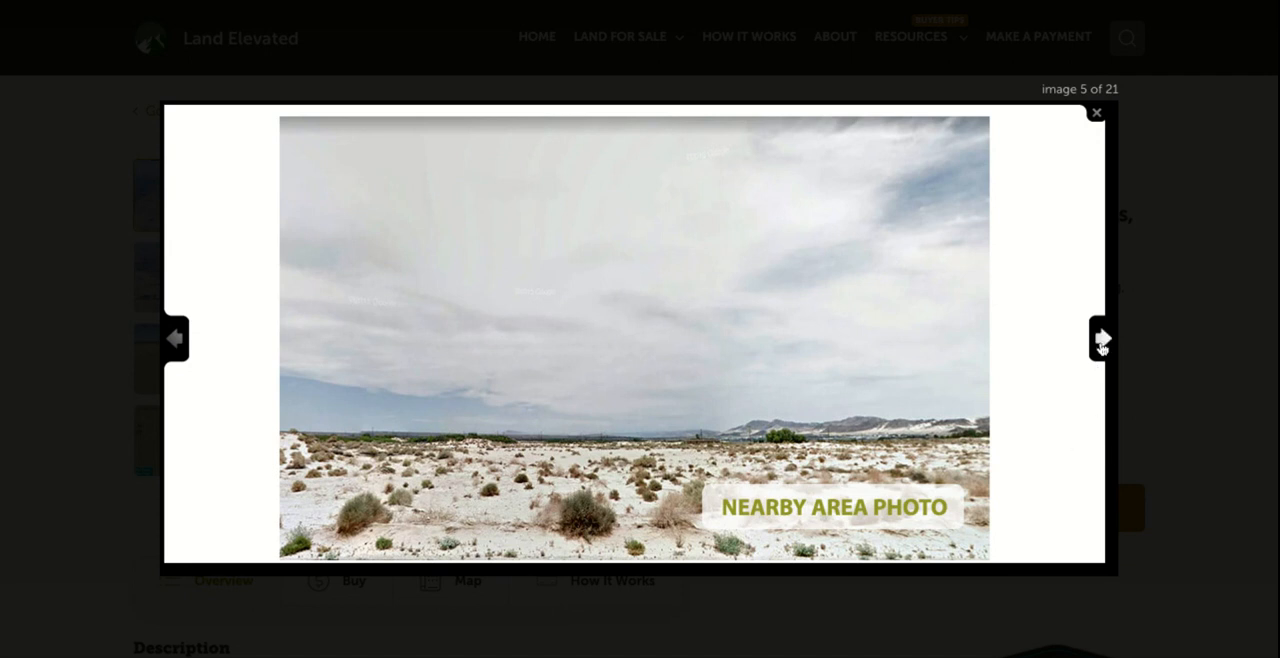
pyautogui.click(1101, 338)
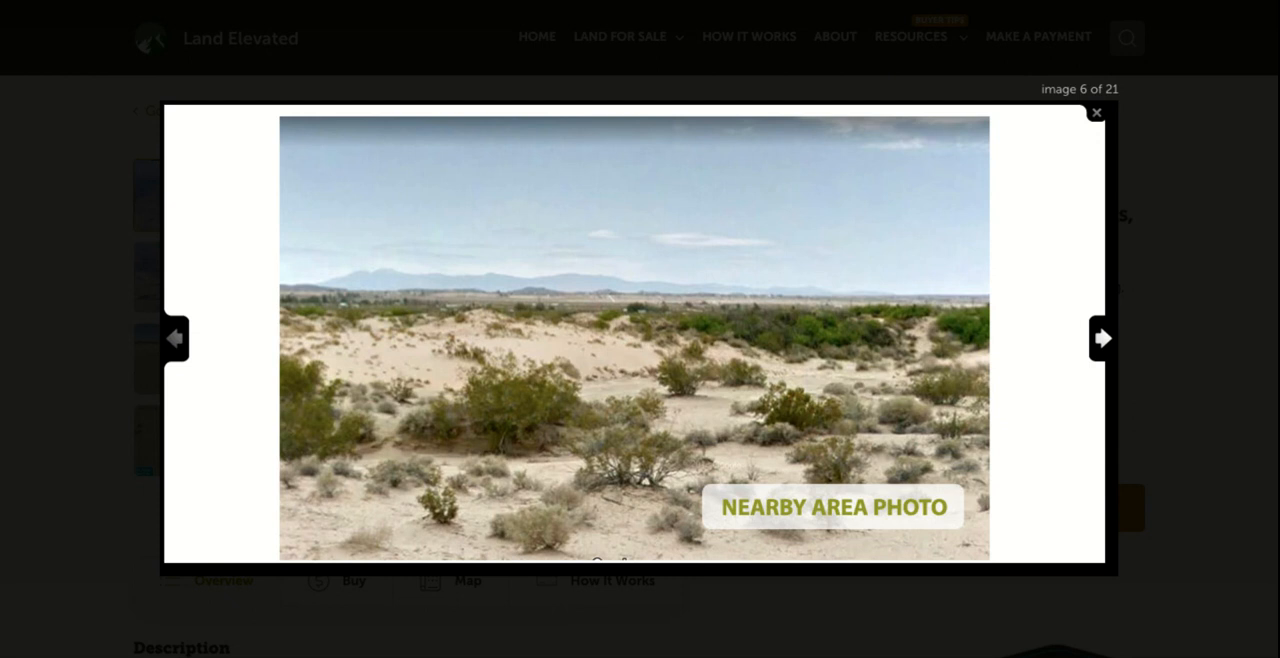
# Advance five images, past the top-down lot view, to image 11's wide aerial.
pyautogui.click(1102, 338)
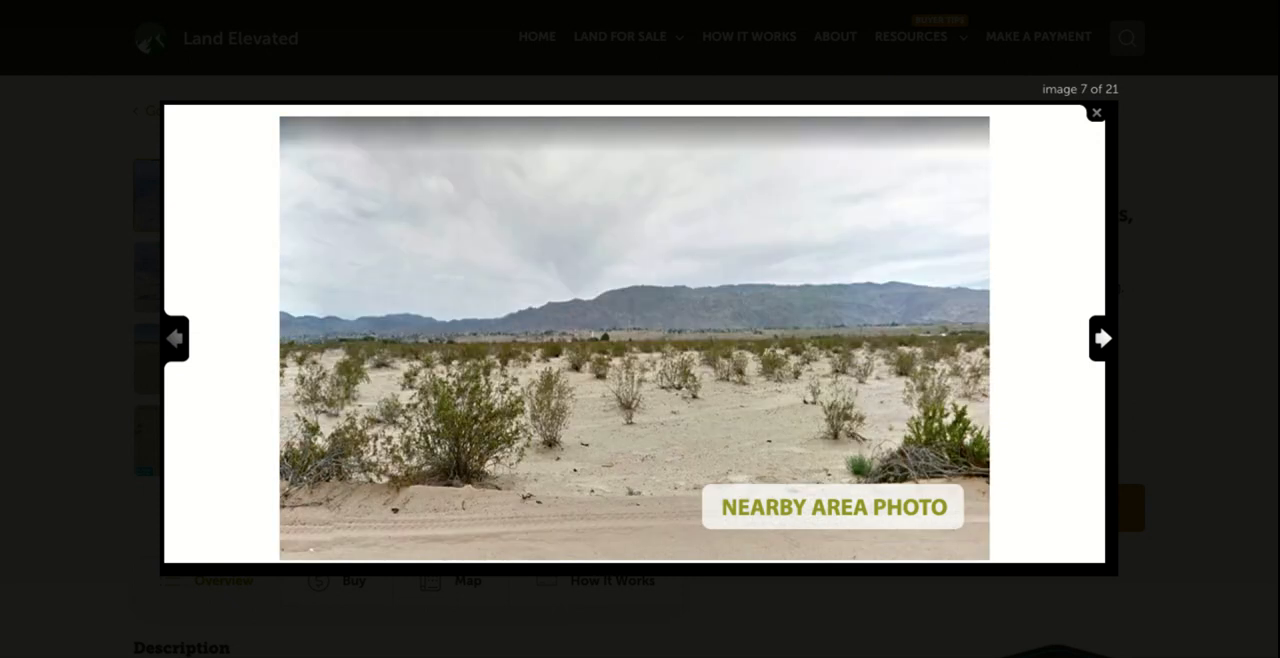
pyautogui.click(1102, 337)
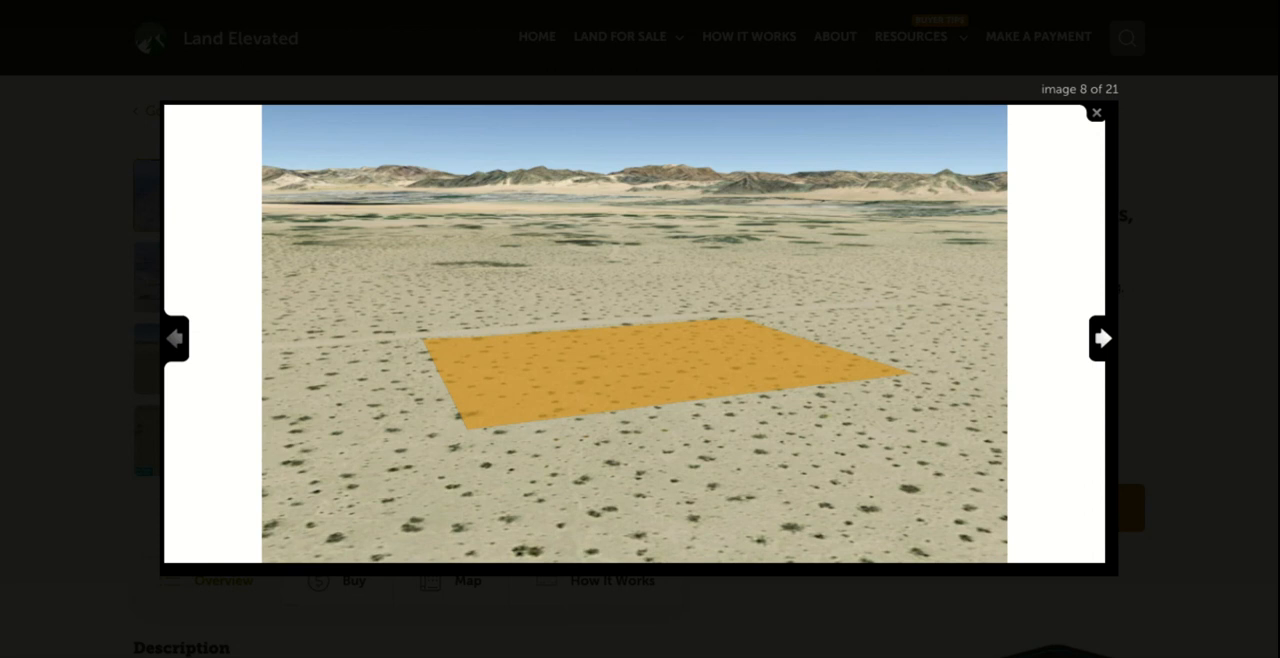
pyautogui.click(1102, 337)
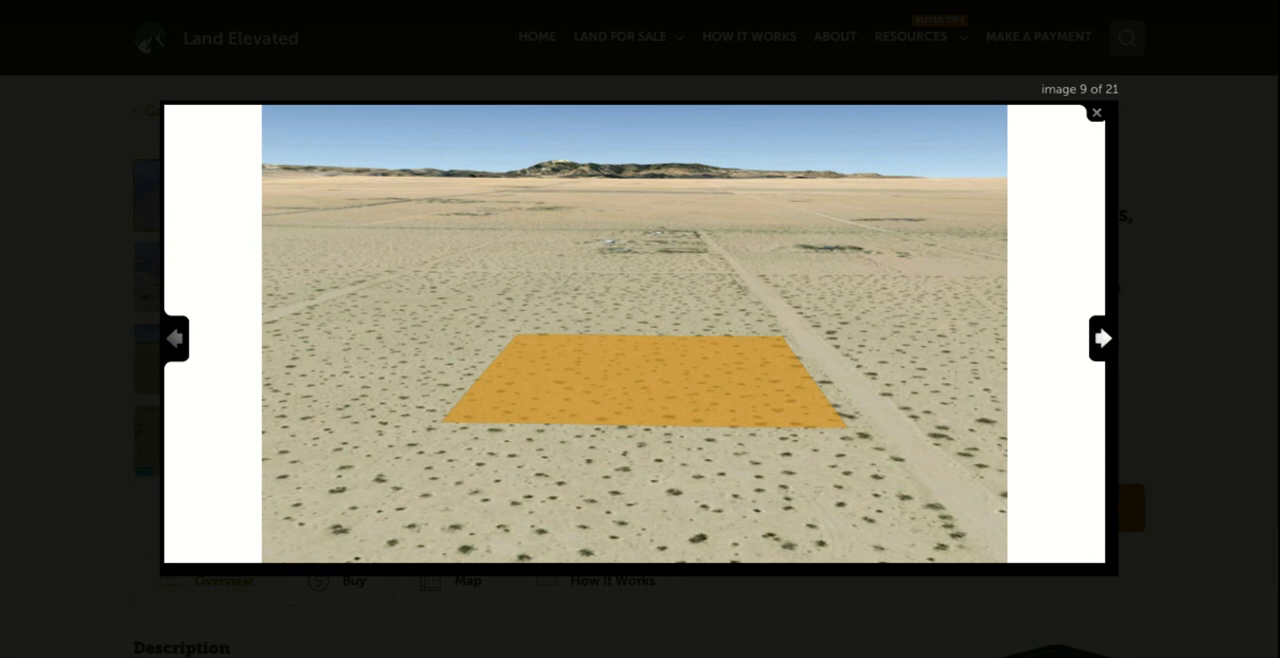
pyautogui.click(1102, 337)
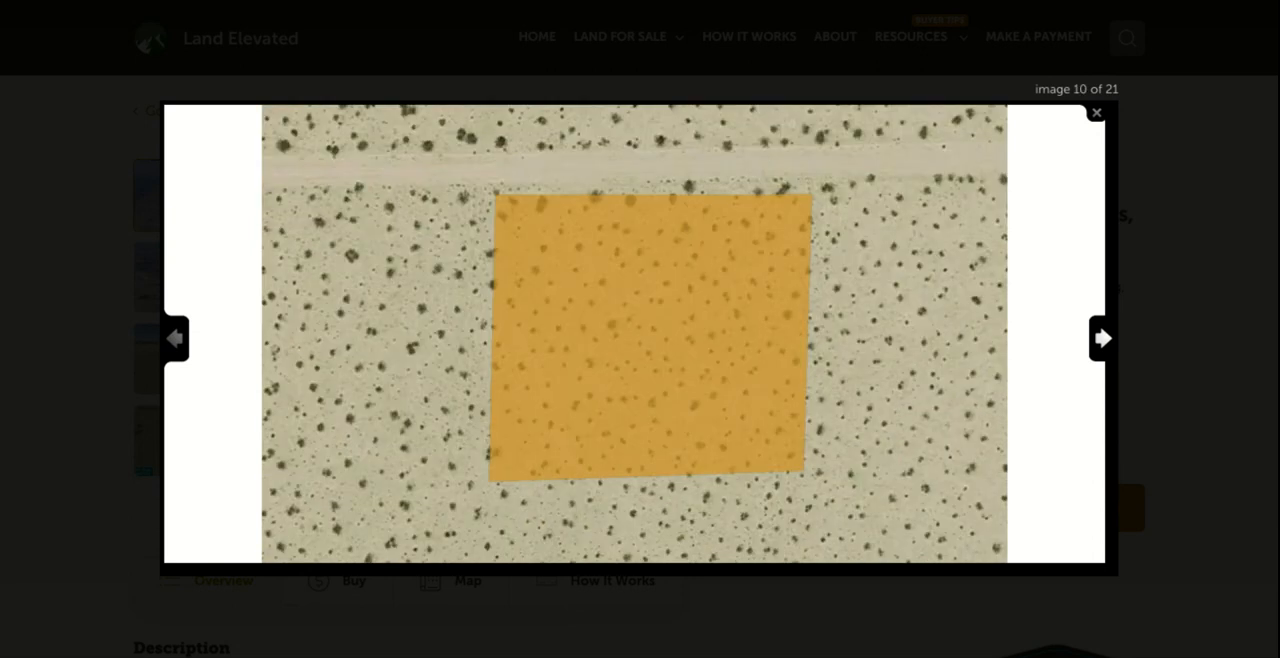
pyautogui.click(1102, 338)
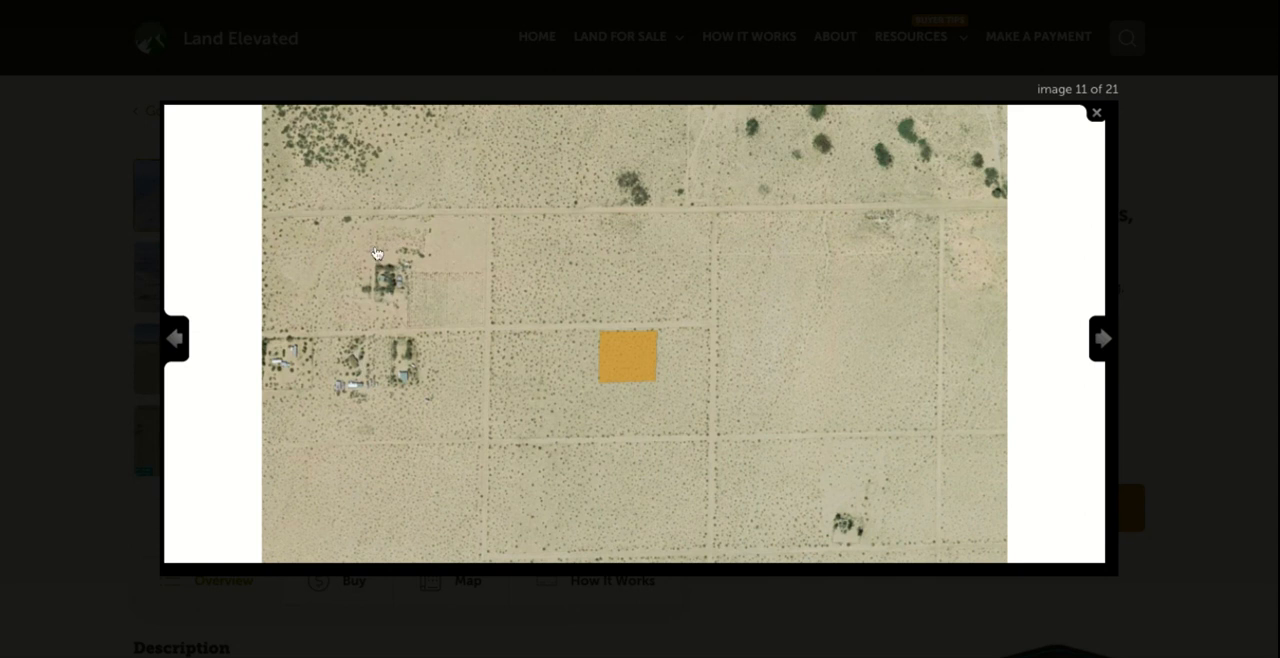
pyautogui.moveTo(368, 356)
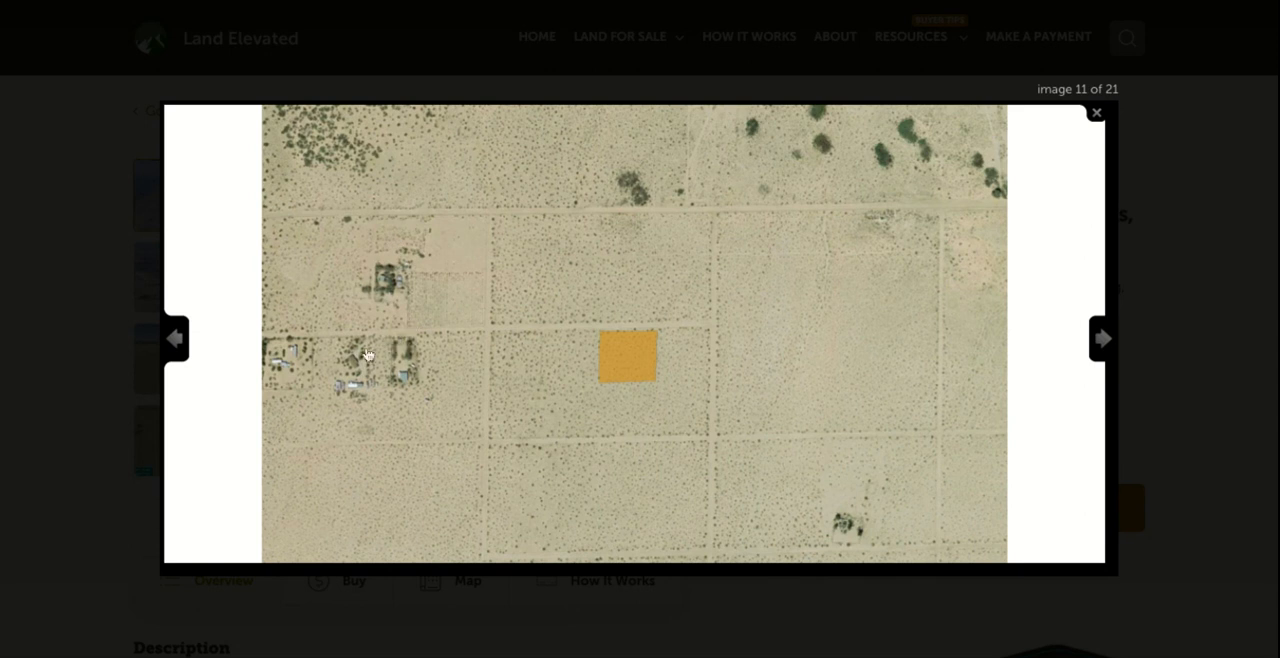
# Page past the regional map to image 17, the red-outlined lot along Taco Dr.
pyautogui.click(1102, 338)
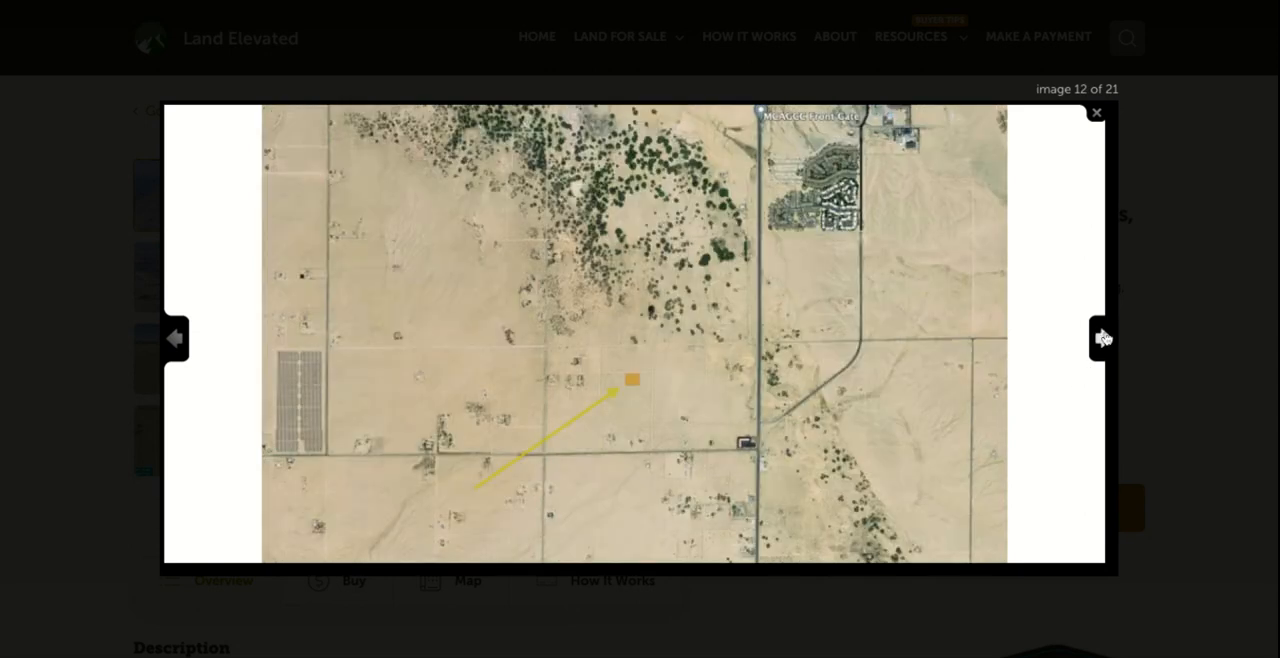
pyautogui.moveTo(803, 376)
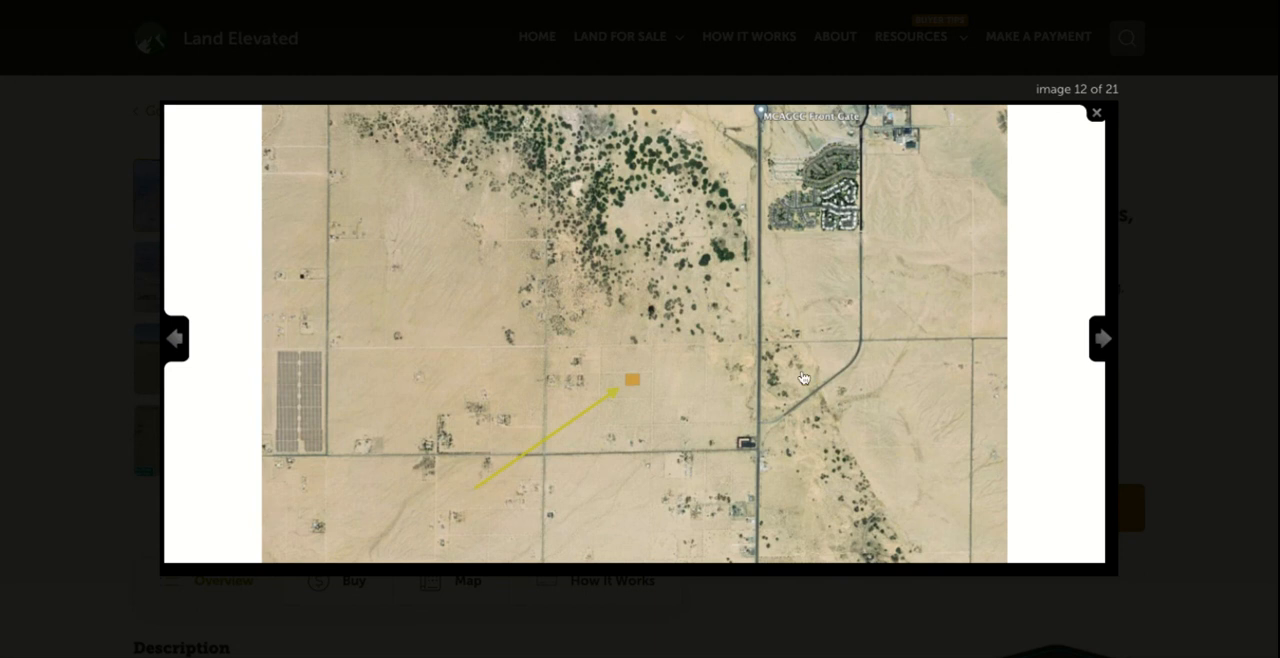
pyautogui.moveTo(1080, 441)
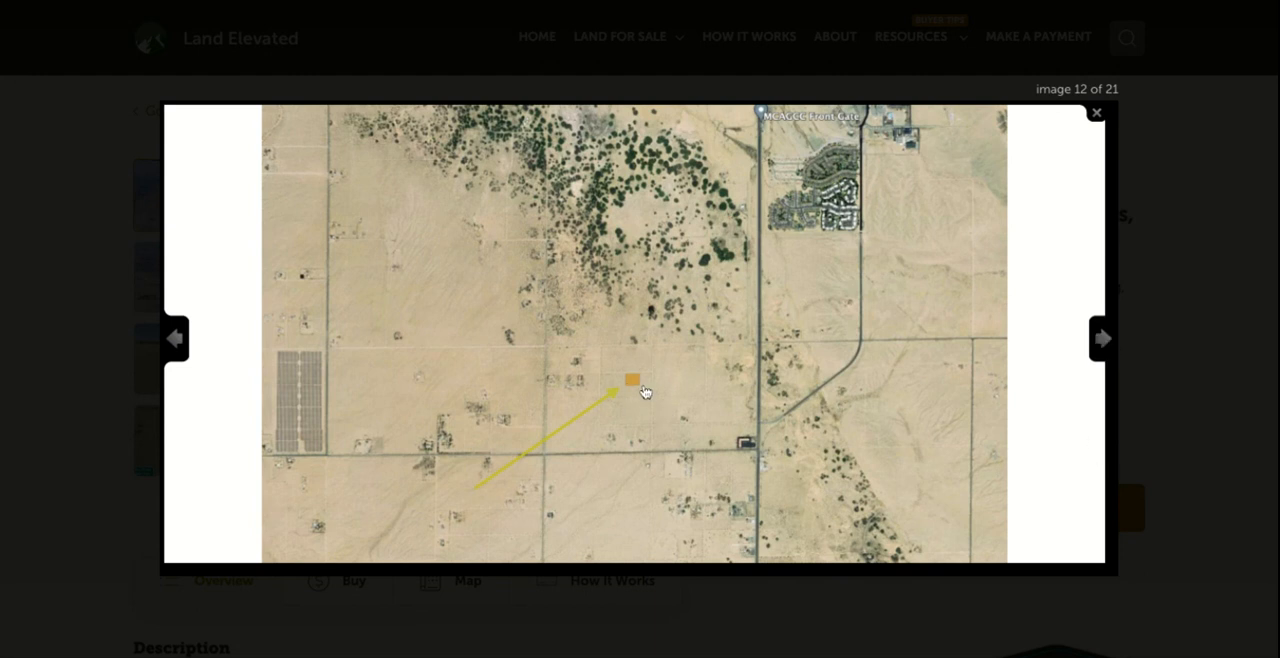
pyautogui.moveTo(292, 426)
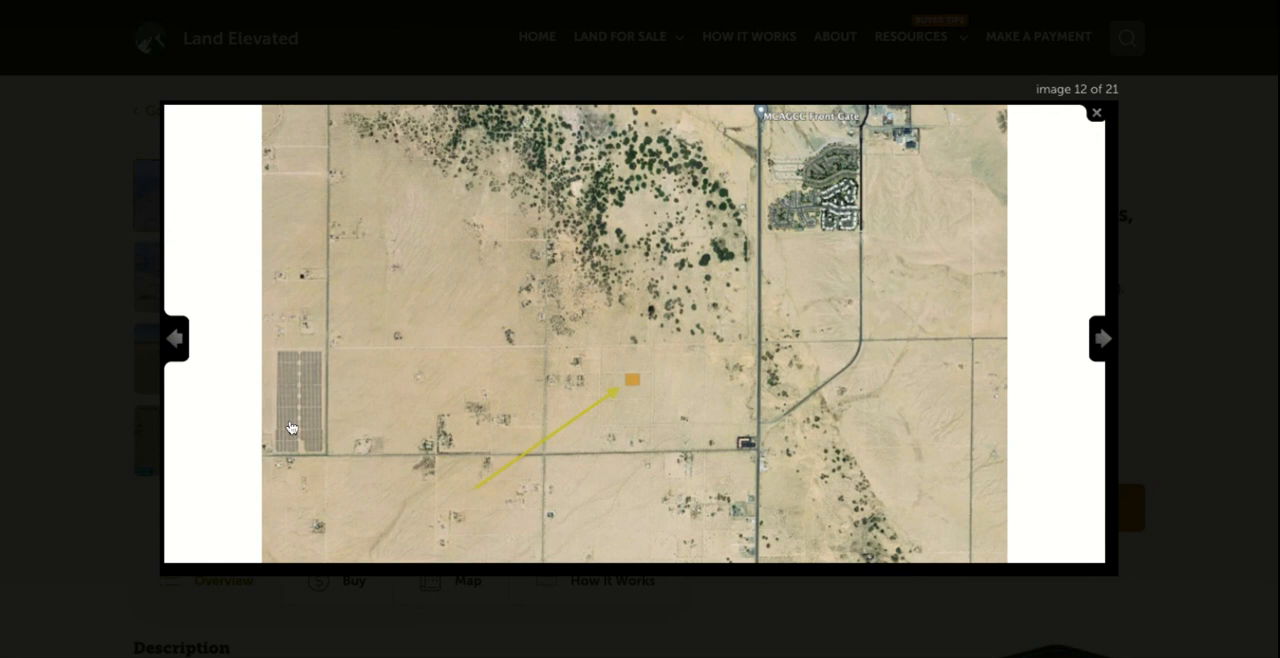
pyautogui.moveTo(297, 425)
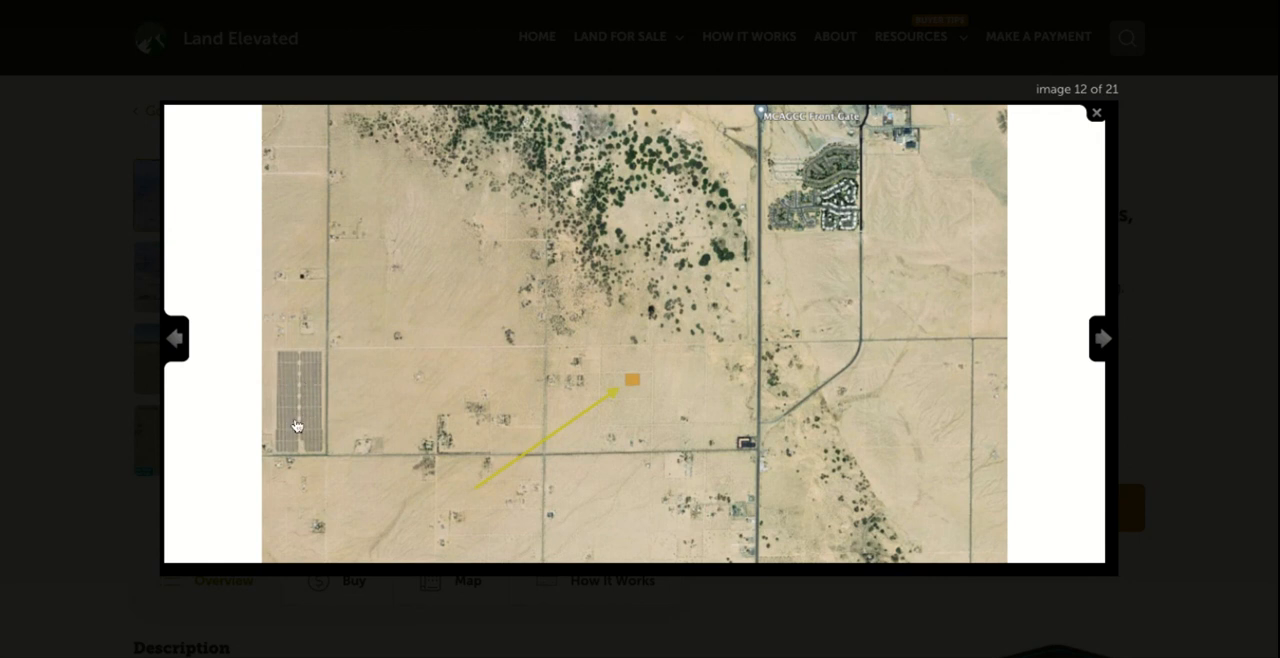
pyautogui.moveTo(776, 150)
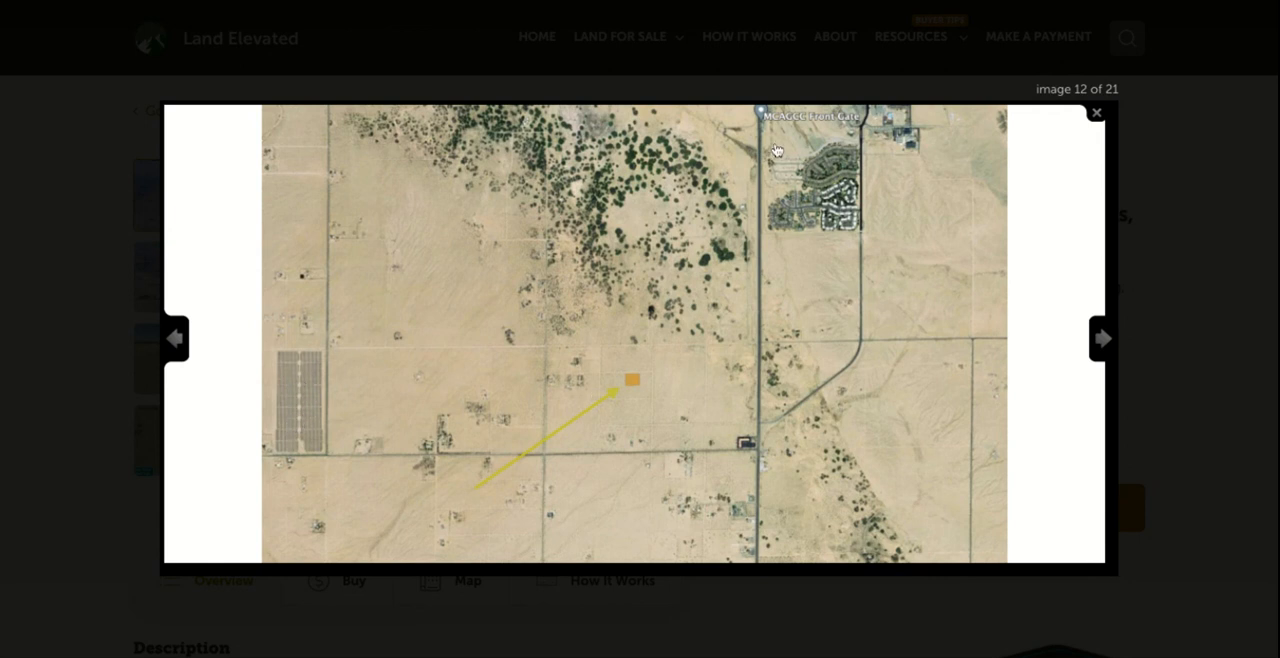
pyautogui.moveTo(782, 161)
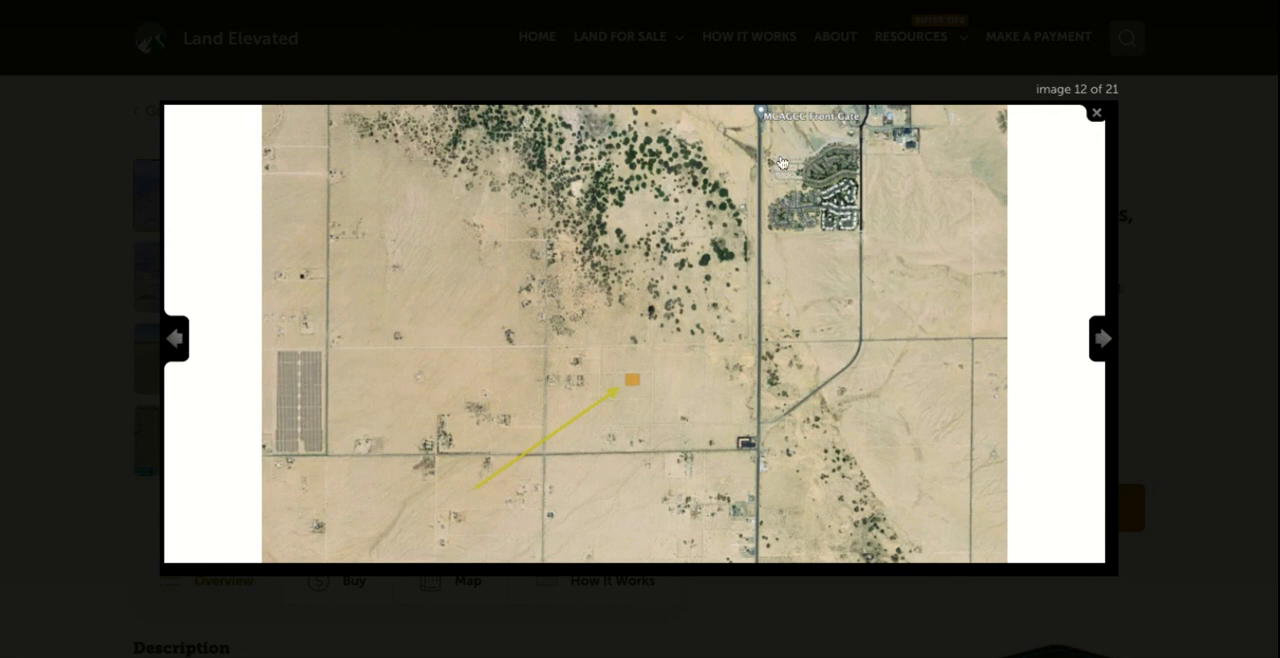
pyautogui.click(1102, 338)
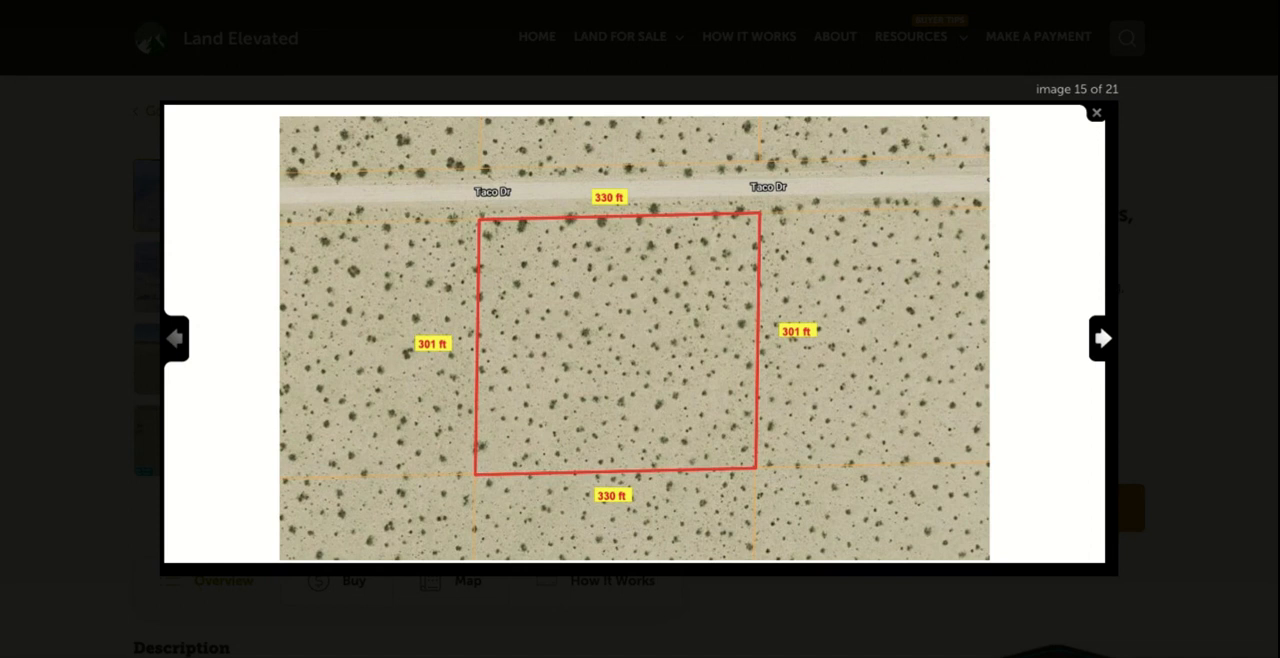
pyautogui.moveTo(517, 205)
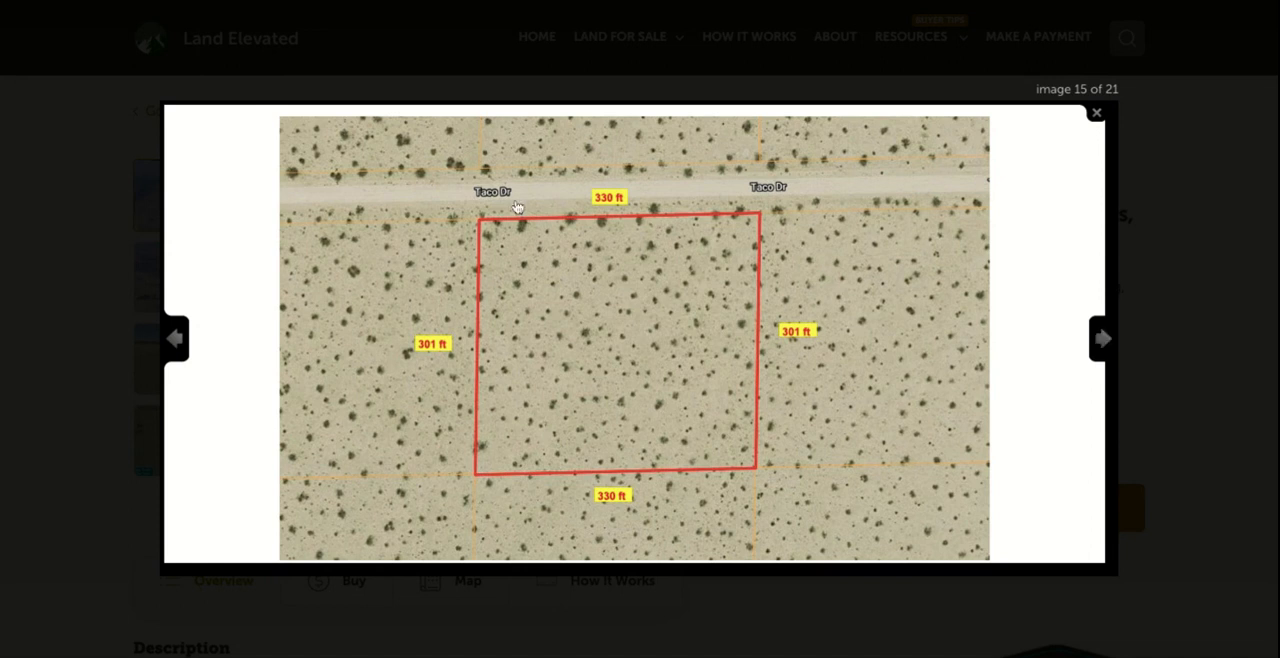
pyautogui.moveTo(493, 215)
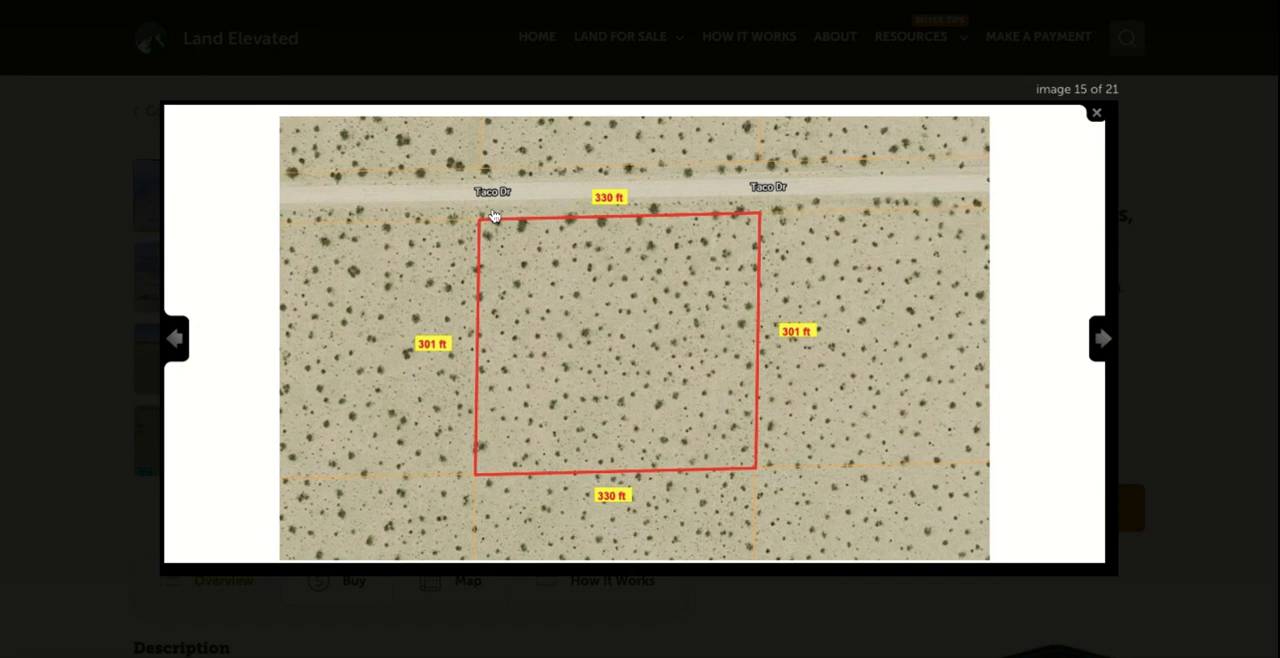
pyautogui.moveTo(483, 219)
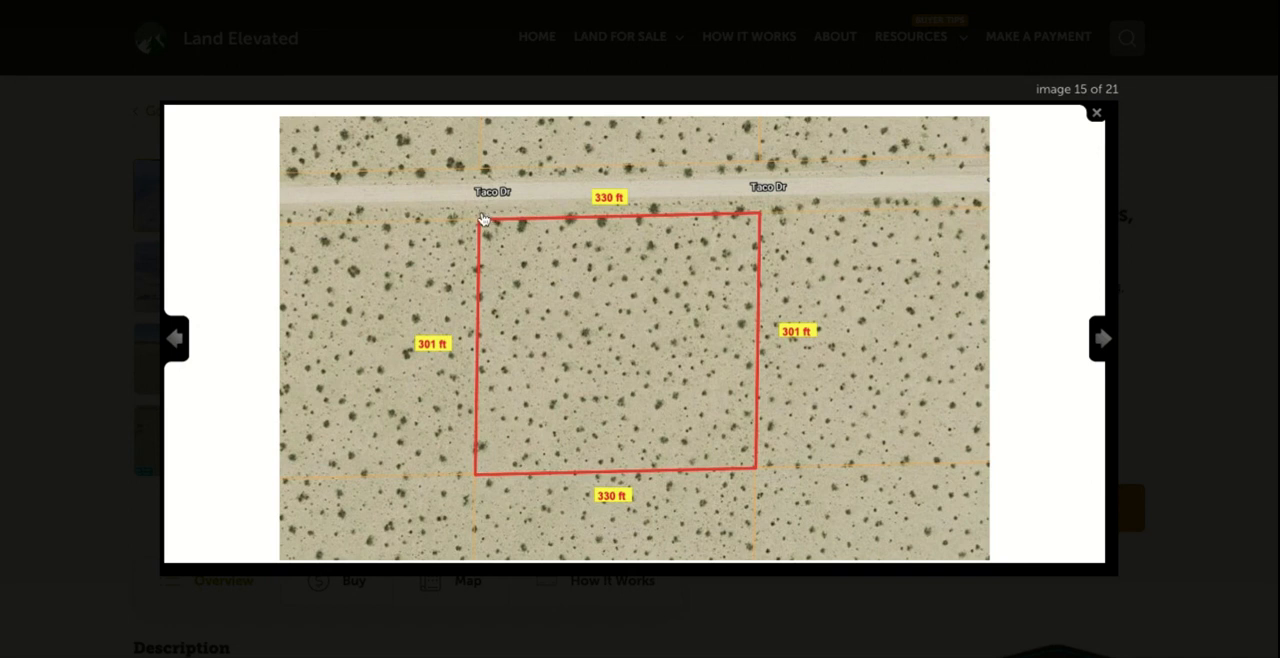
pyautogui.moveTo(777, 201)
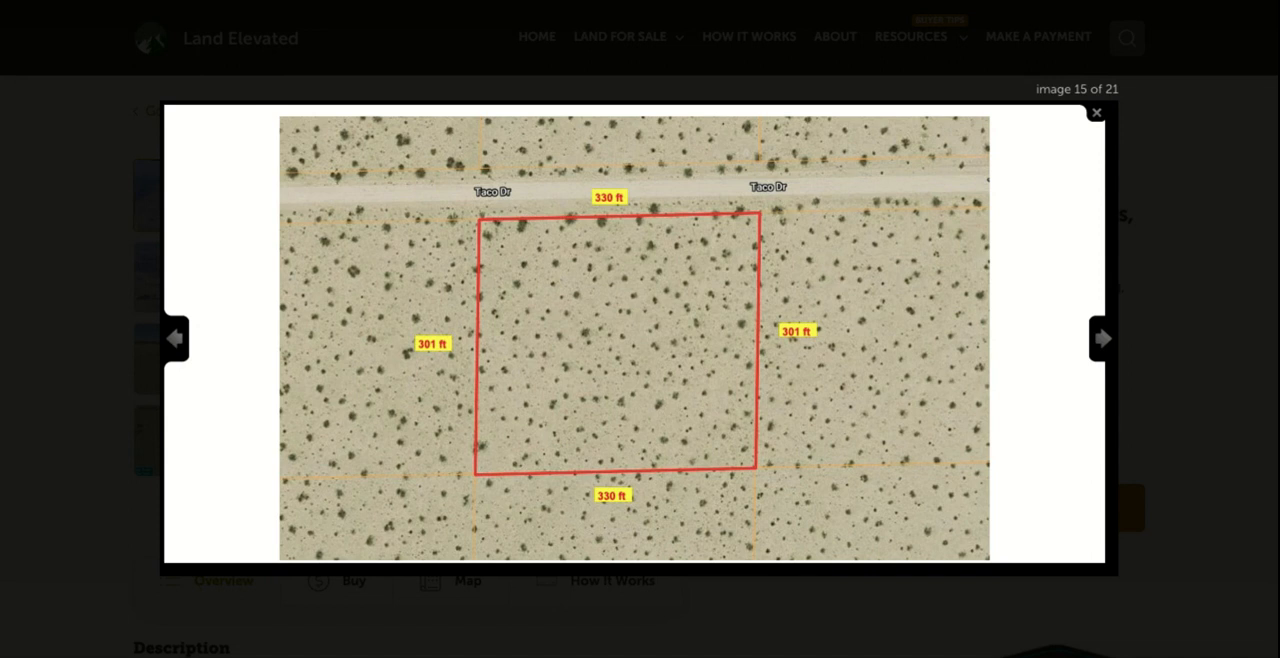
pyautogui.moveTo(758, 464)
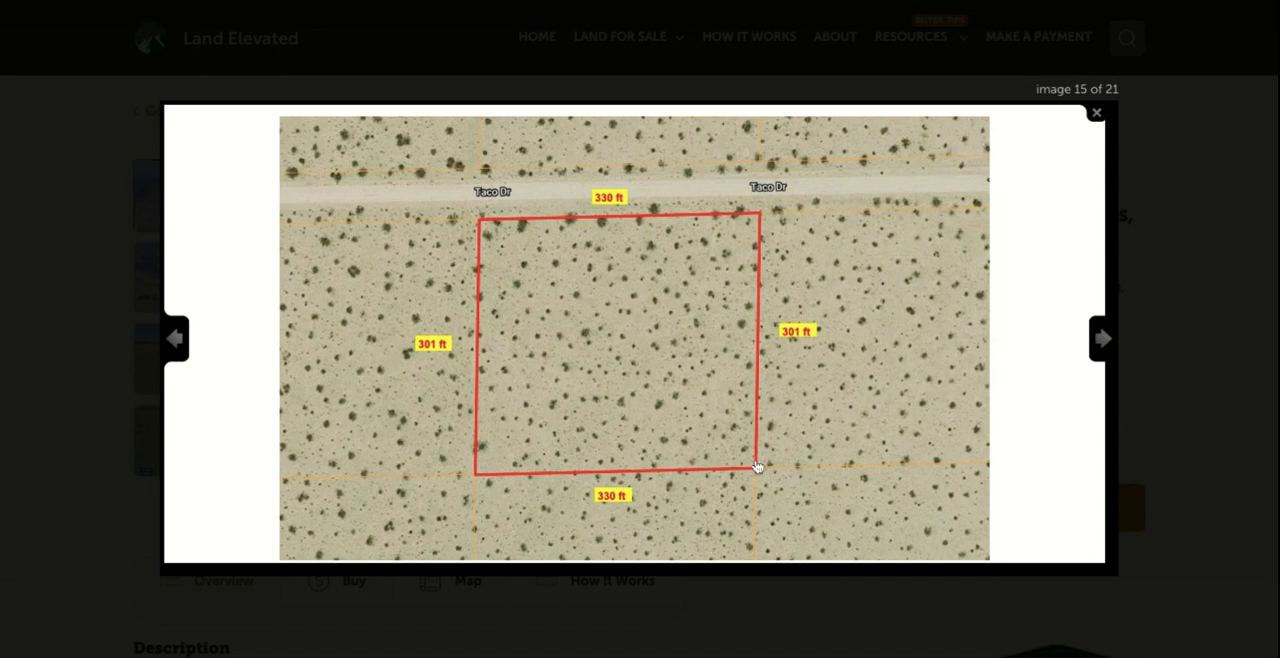
pyautogui.moveTo(462, 182)
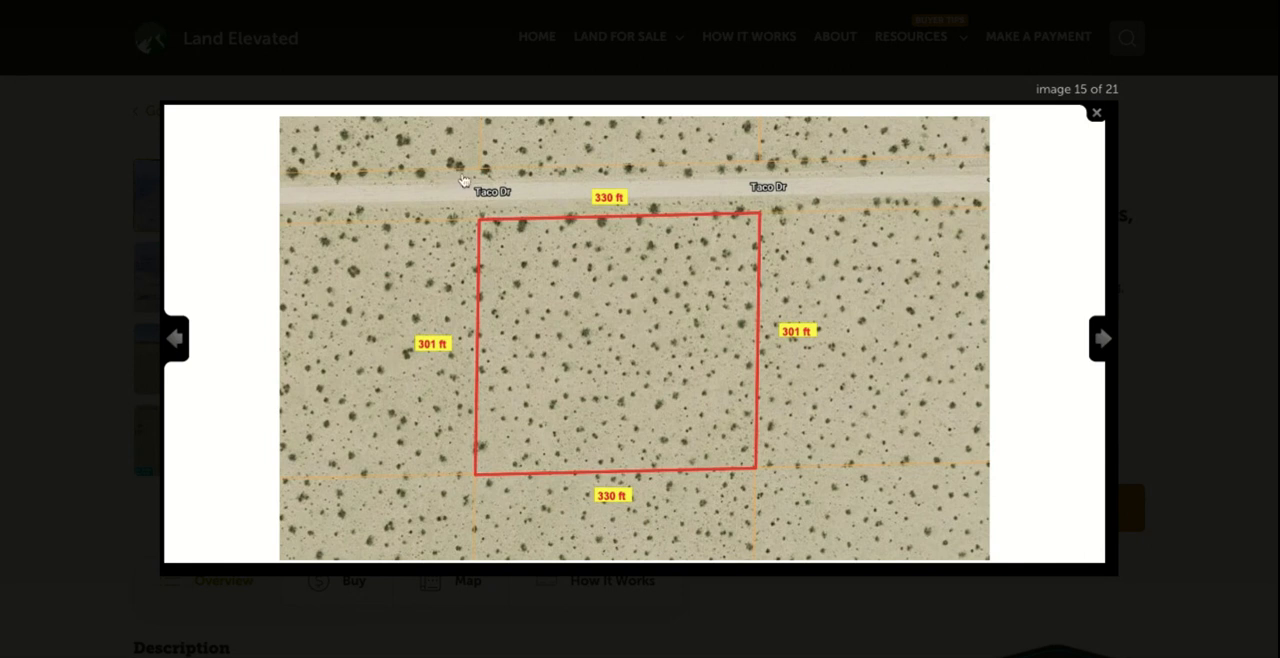
pyautogui.click(1102, 338)
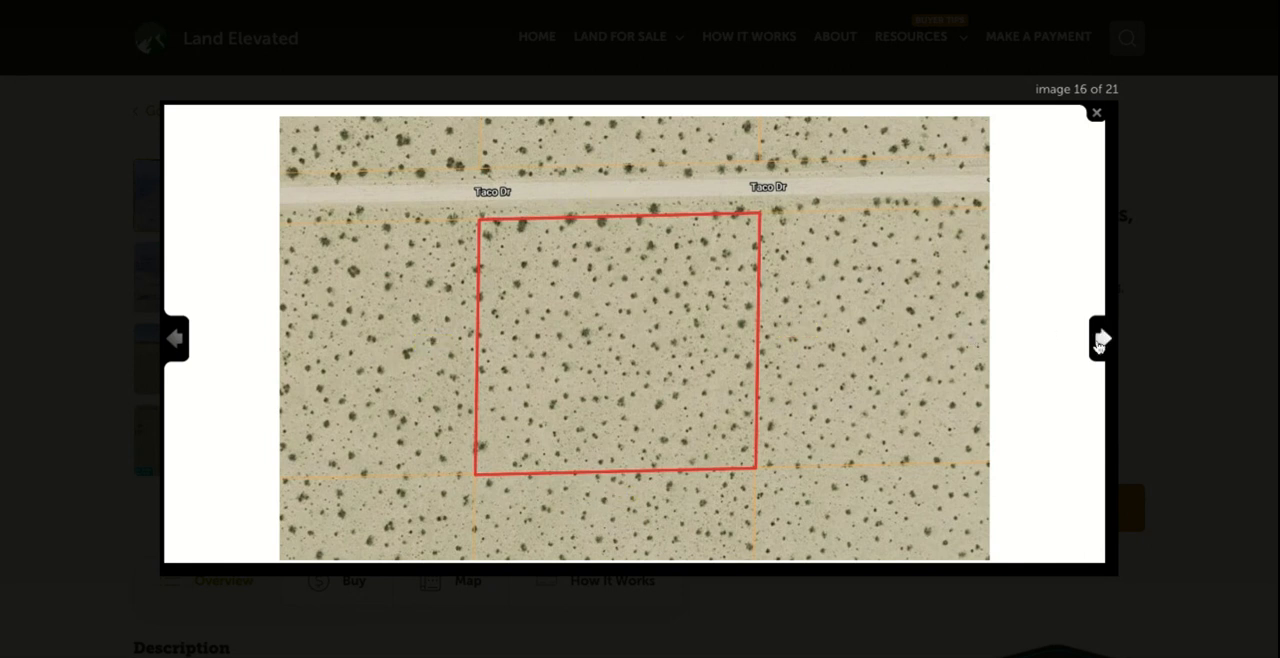
pyautogui.click(1102, 338)
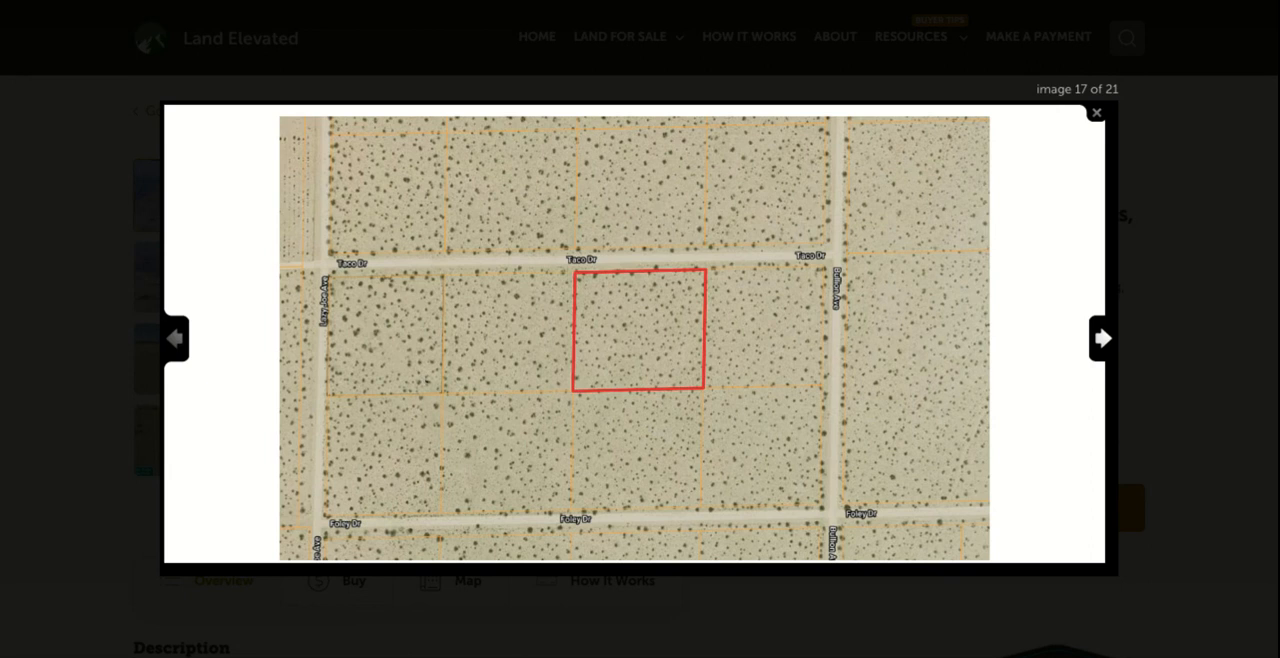
pyautogui.click(1102, 338)
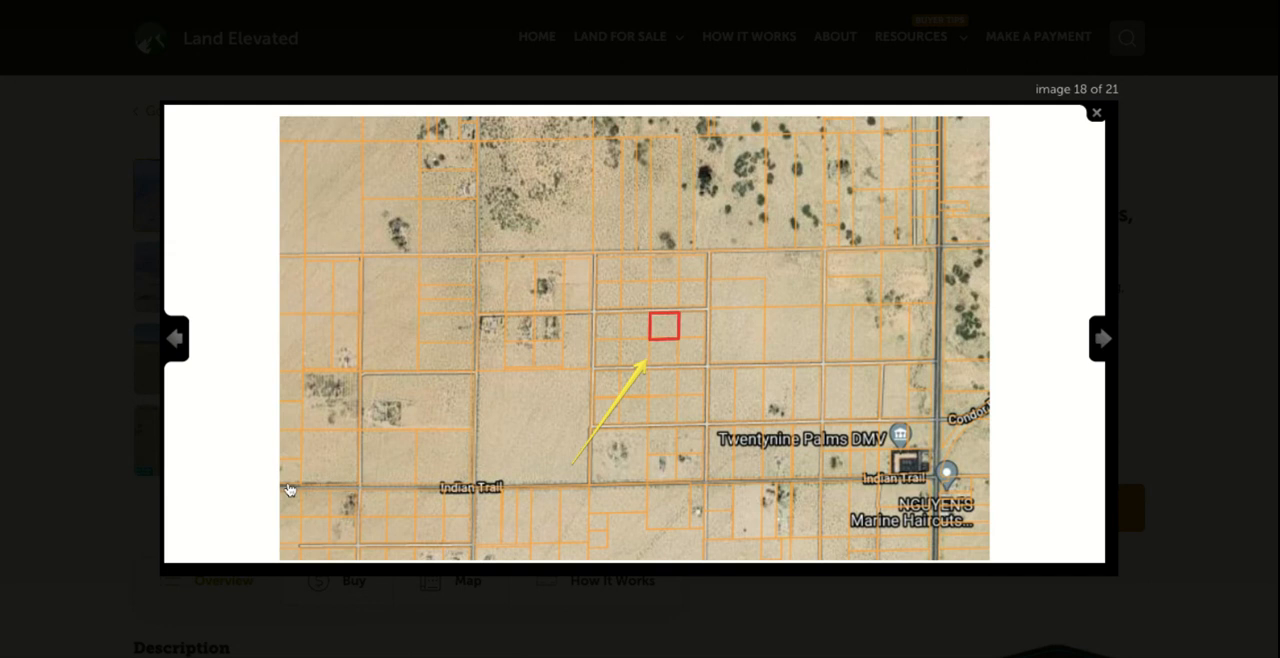
pyautogui.moveTo(676, 322)
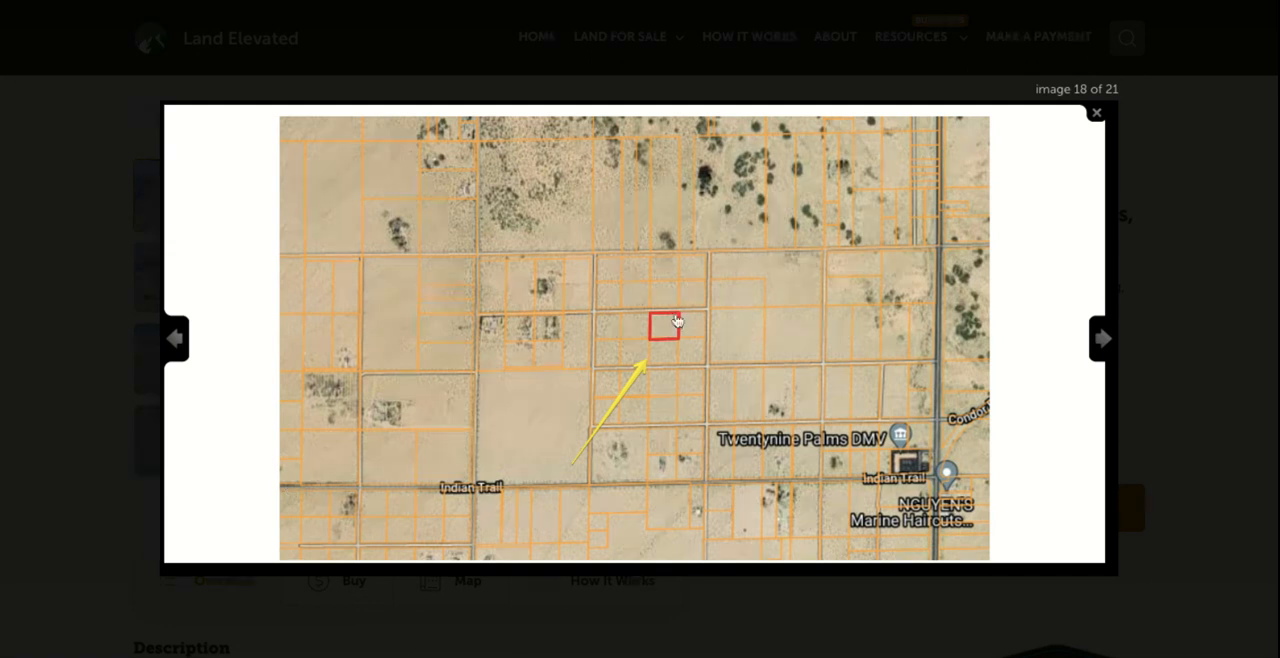
pyautogui.moveTo(298, 483)
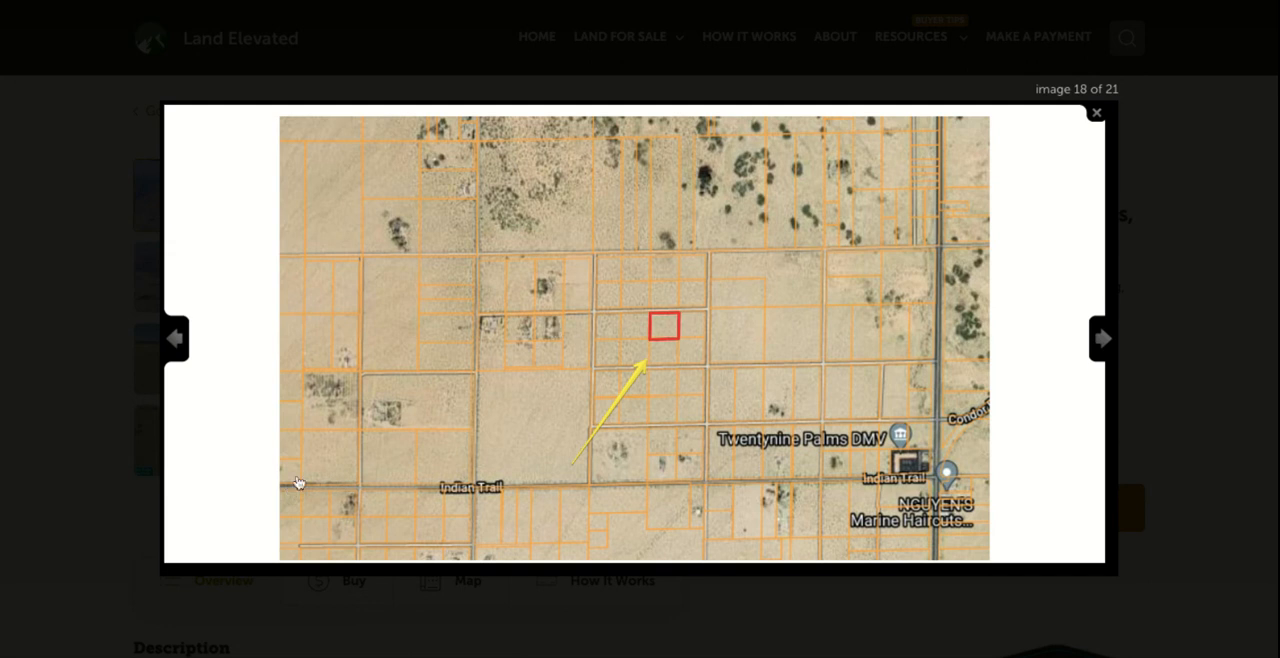
pyautogui.moveTo(451, 491)
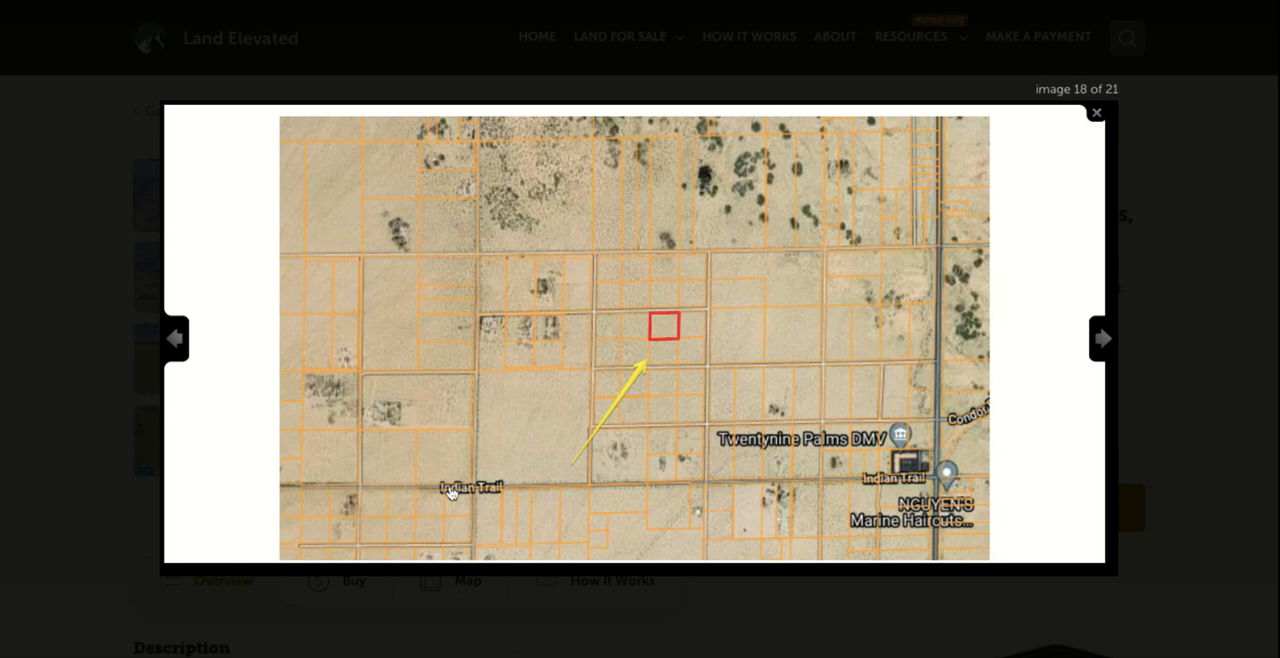
pyautogui.moveTo(759, 470)
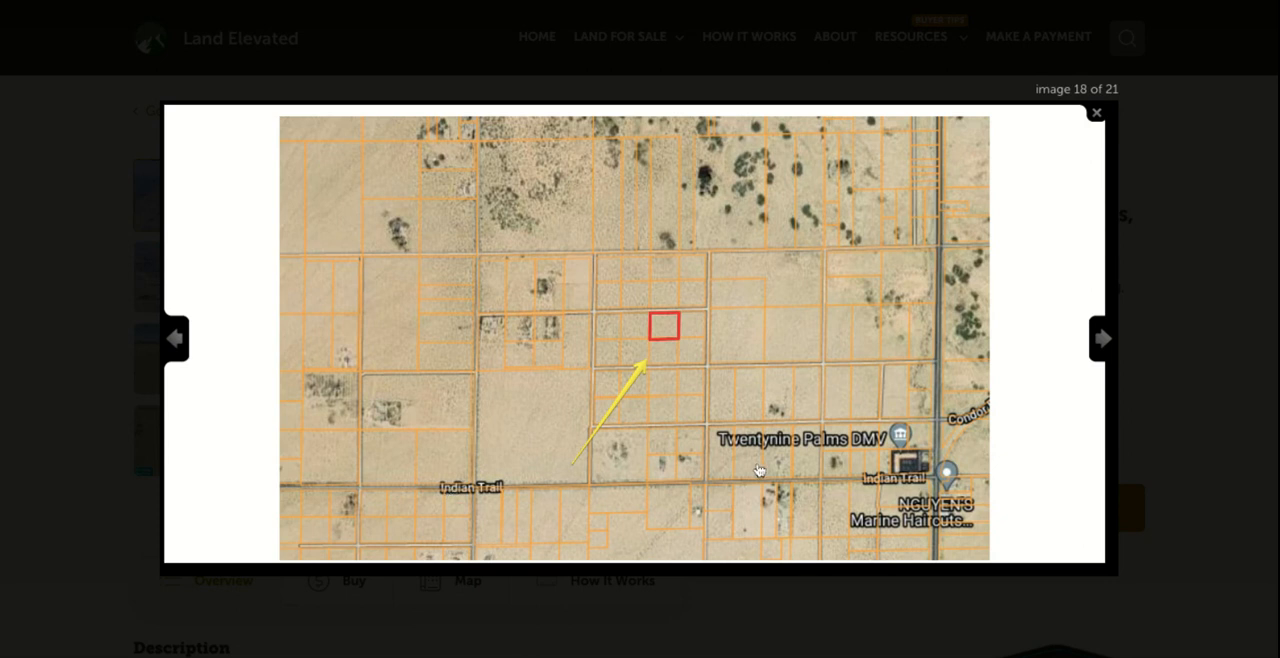
pyautogui.moveTo(311, 481)
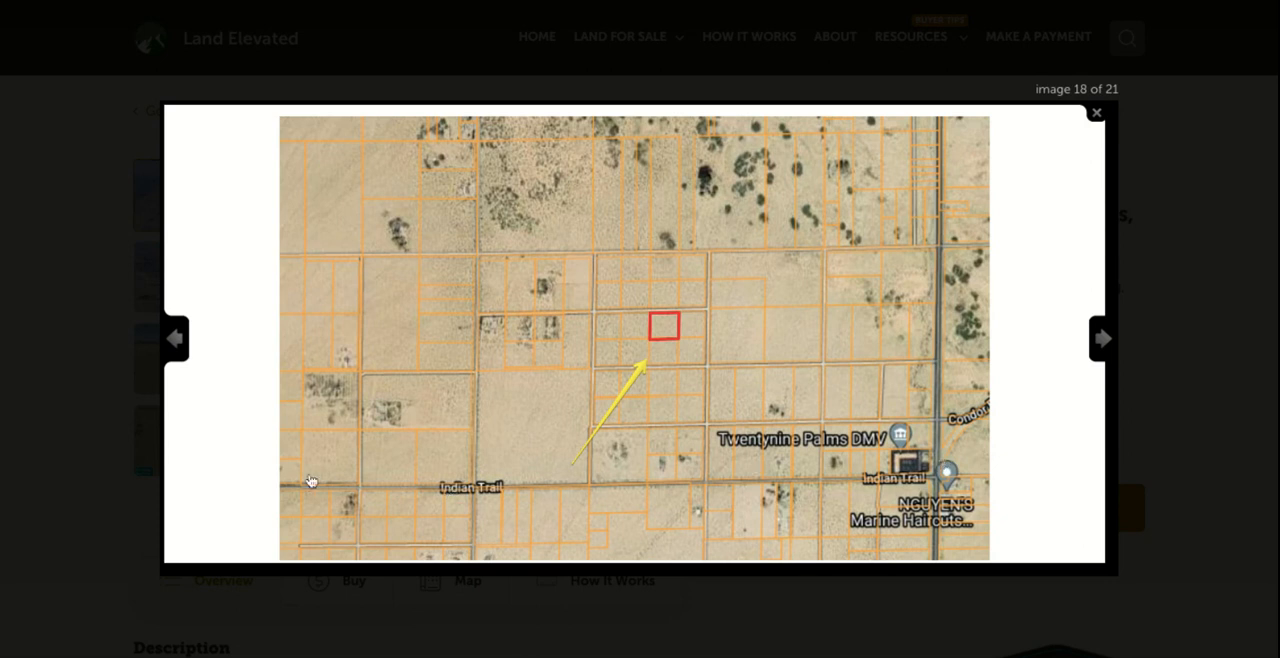
pyautogui.moveTo(610, 497)
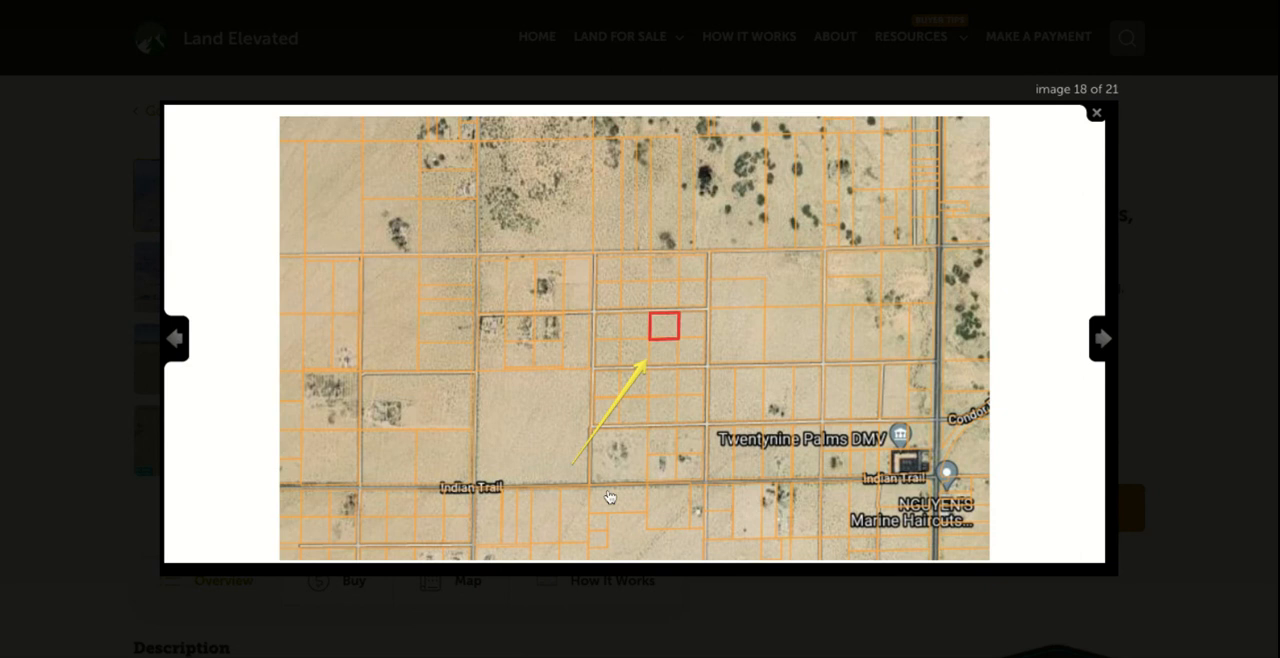
pyautogui.moveTo(947, 480)
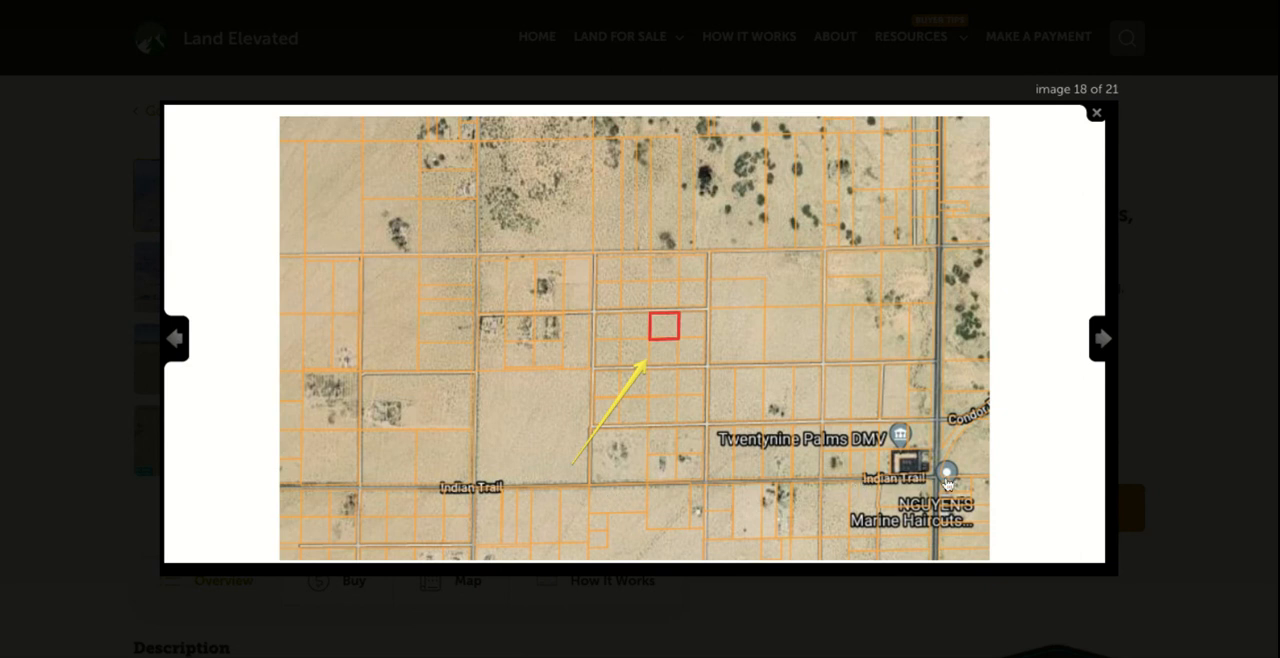
pyautogui.moveTo(929, 413)
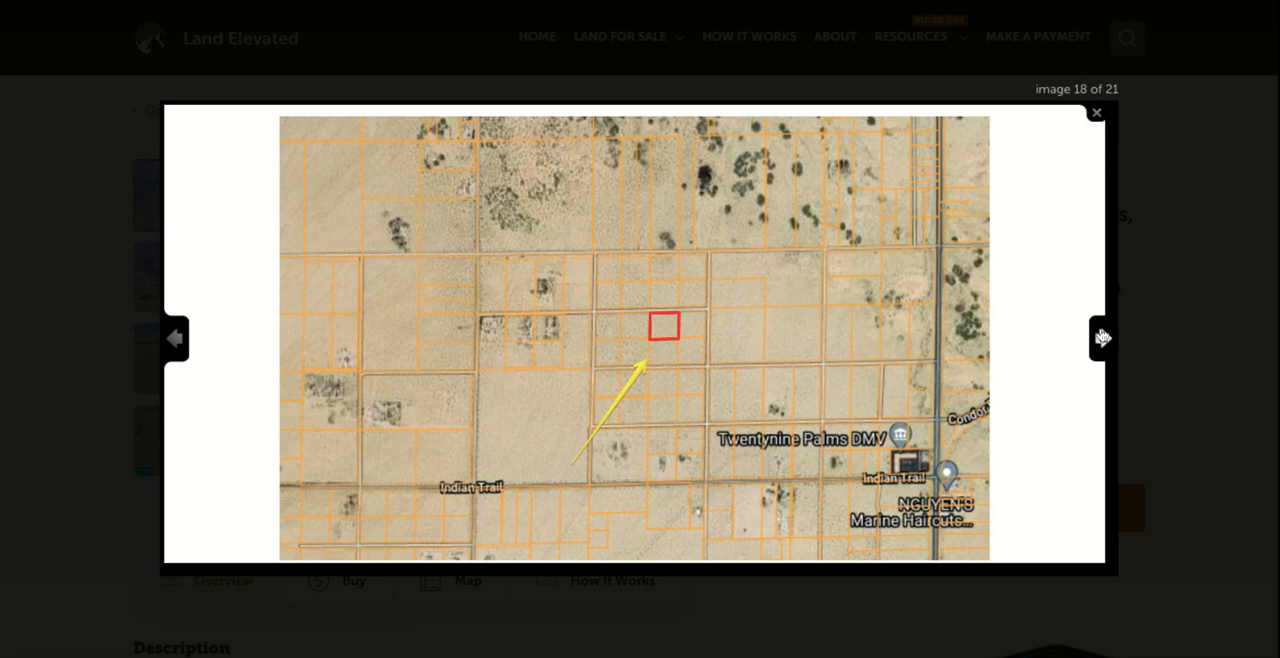
# Advance to image 19, the Southern California map marking Property ID 8767.
pyautogui.click(1102, 337)
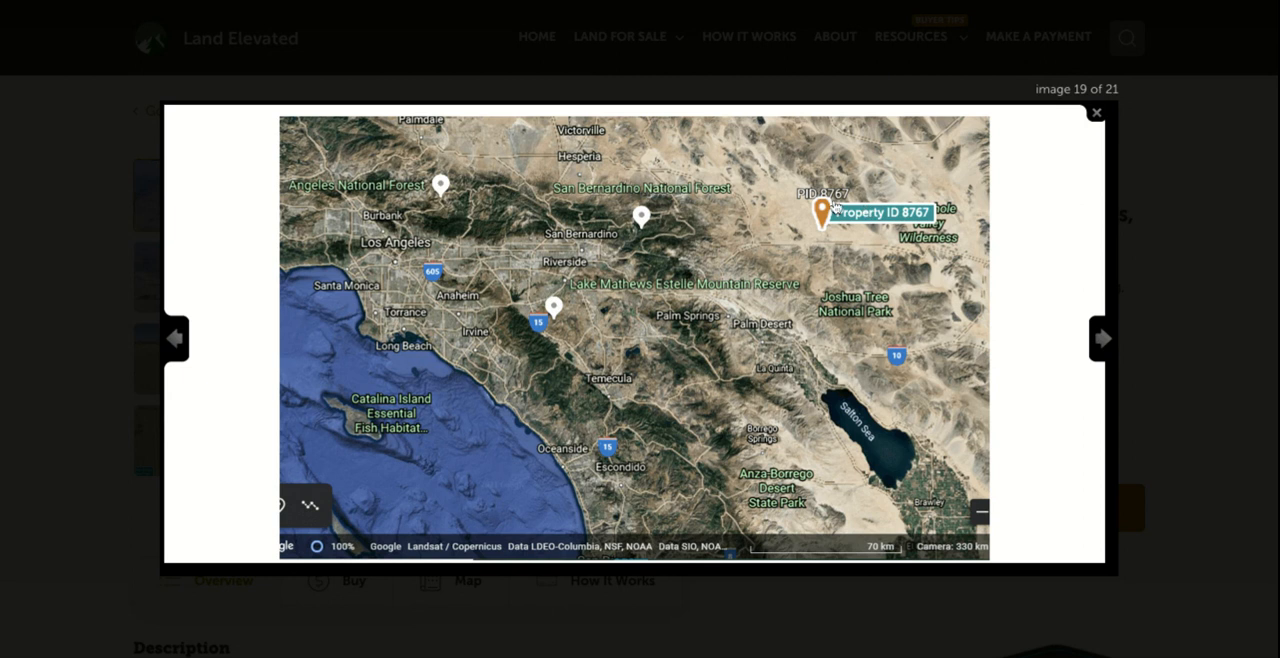
pyautogui.moveTo(507, 220)
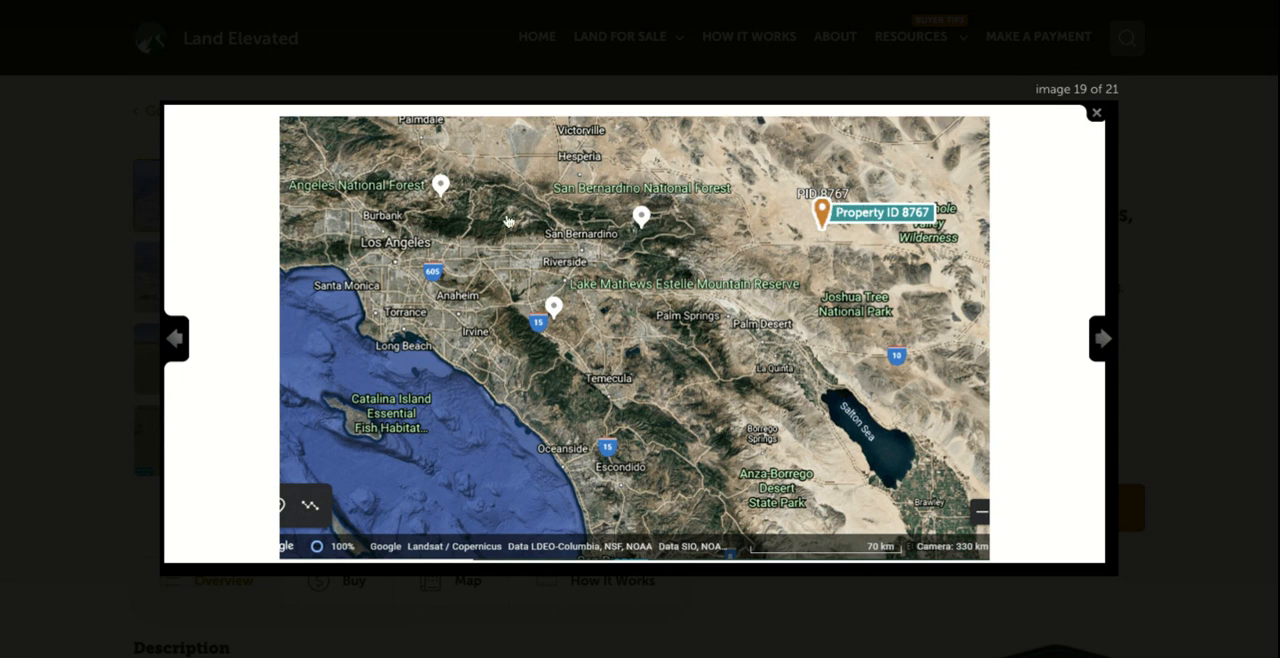
pyautogui.moveTo(408, 290)
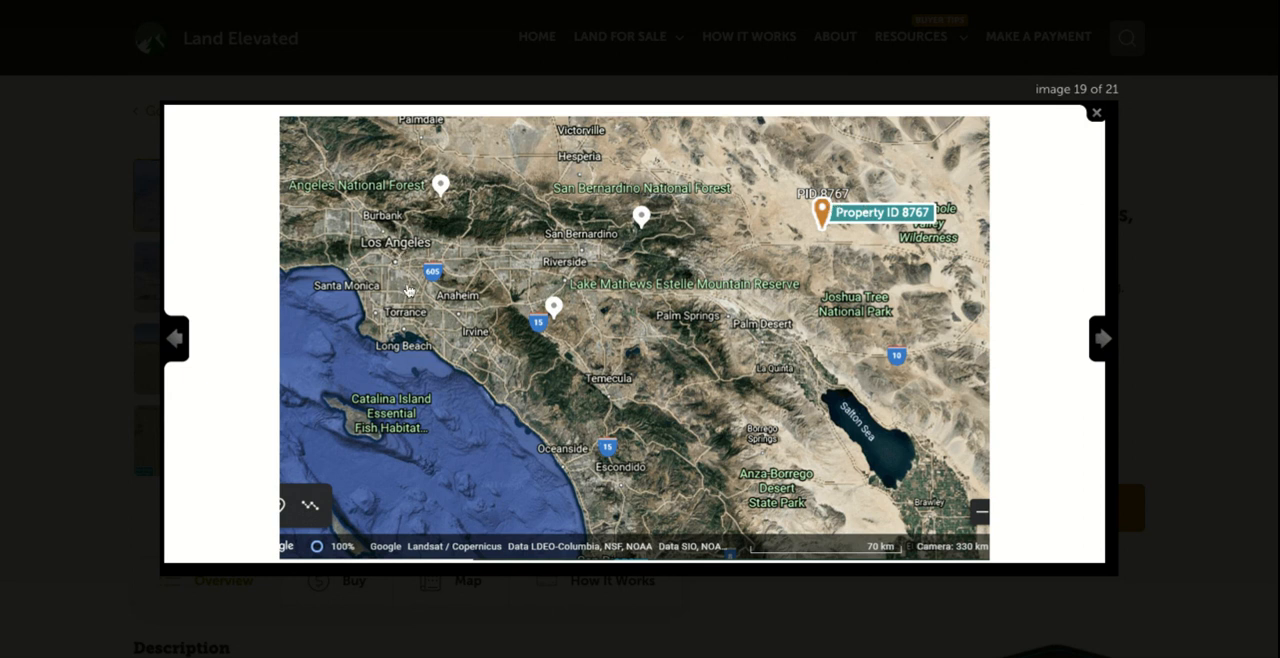
pyautogui.moveTo(422, 274)
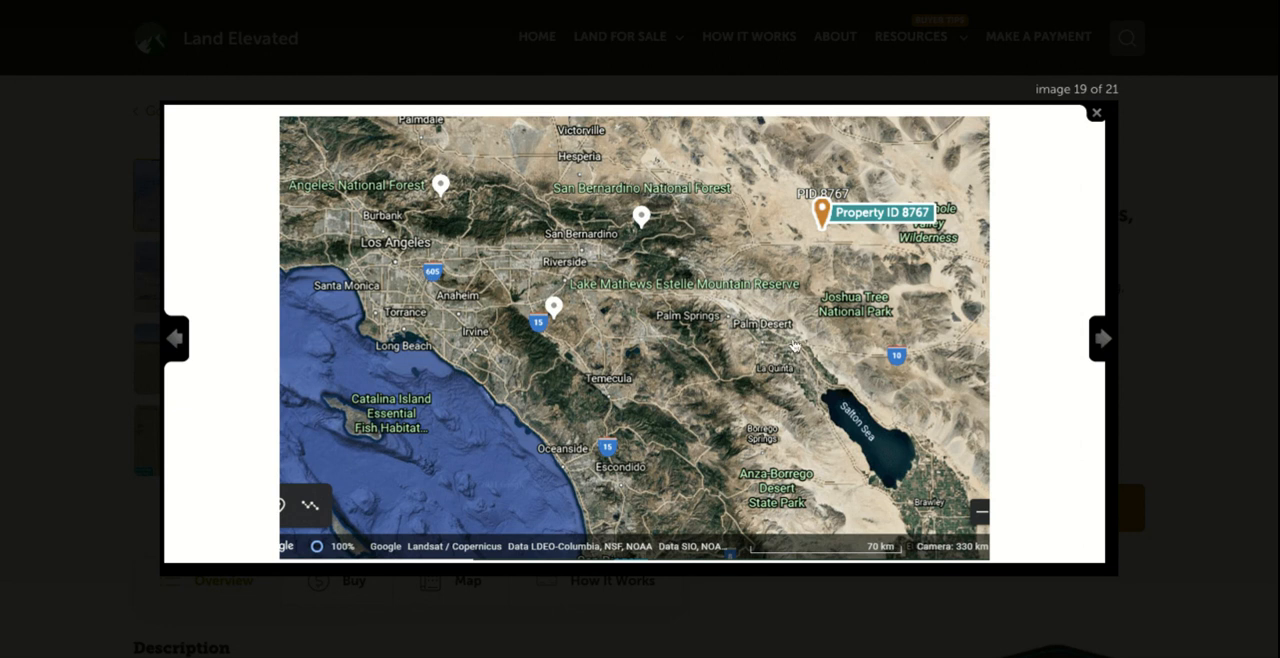
pyautogui.moveTo(839, 348)
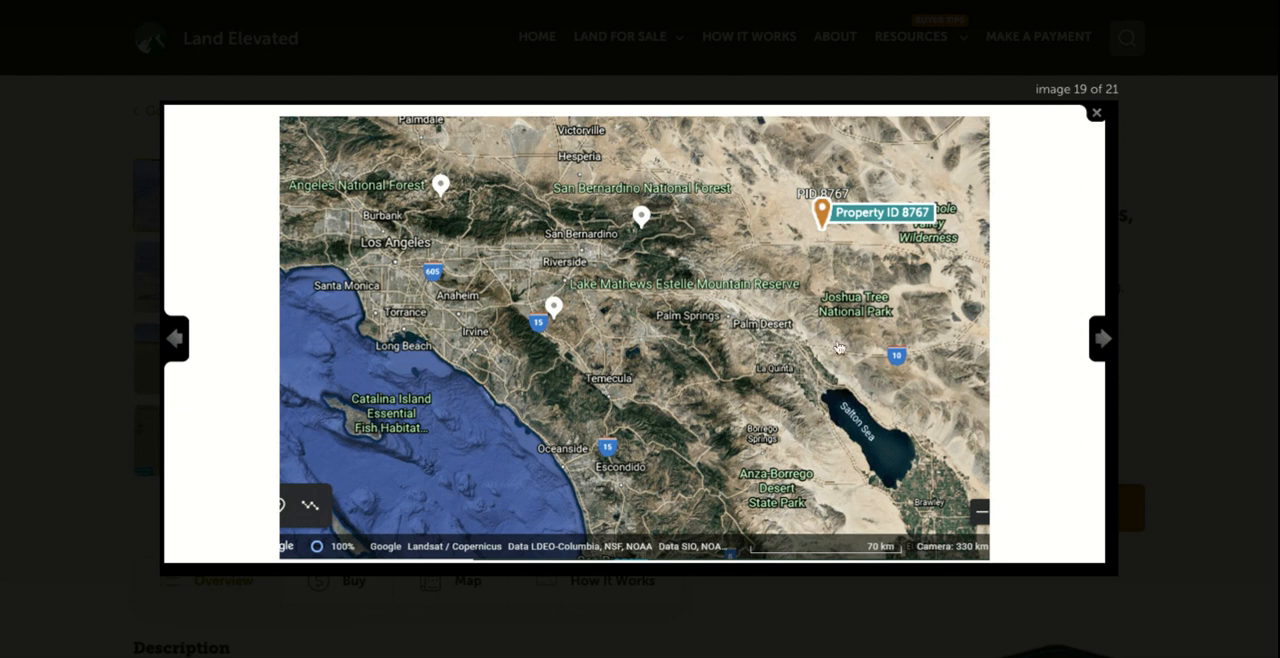
pyautogui.moveTo(858, 316)
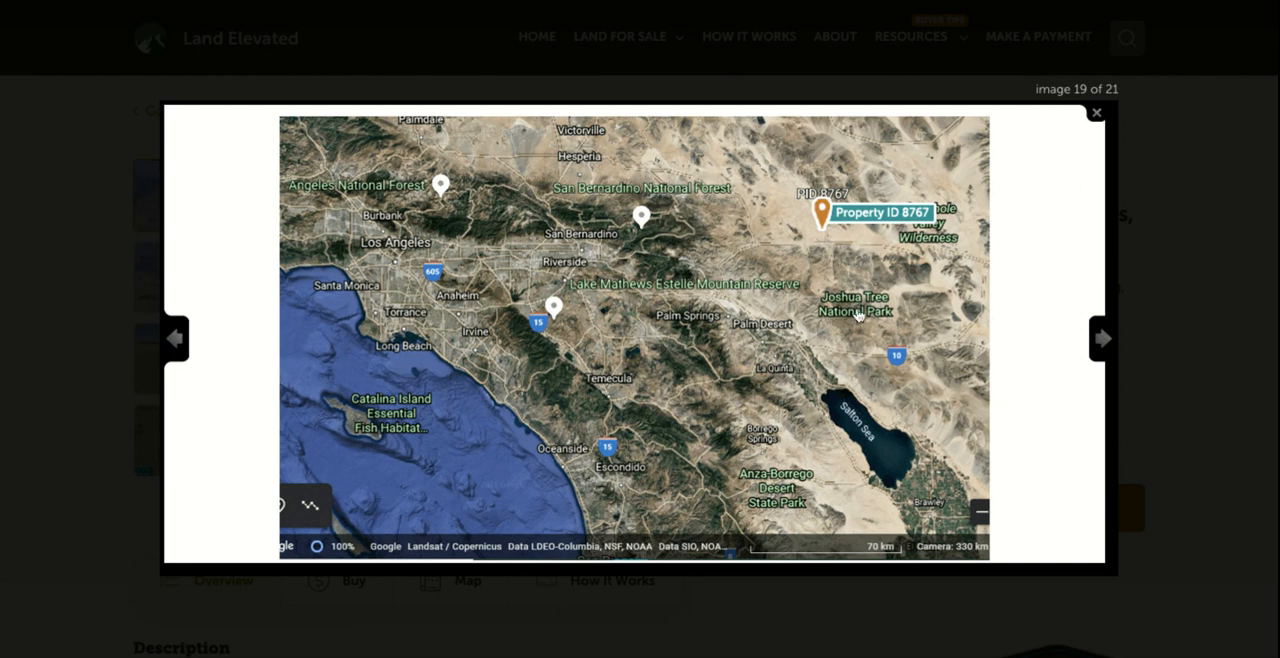
pyautogui.moveTo(1043, 372)
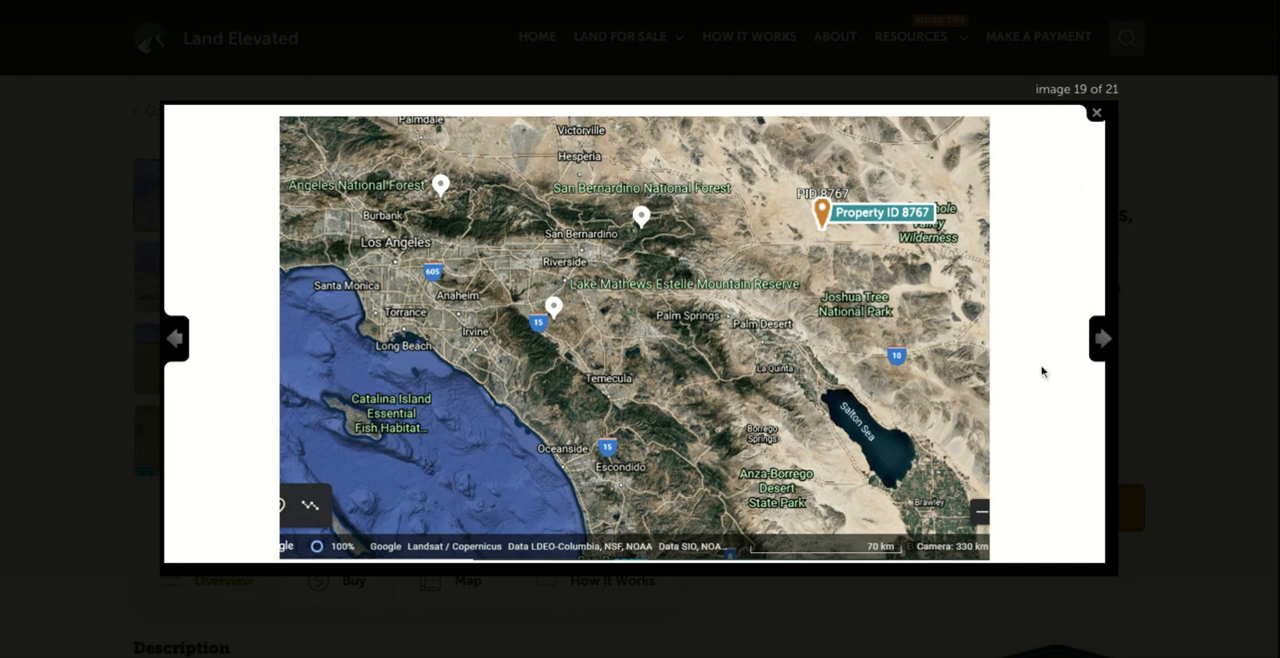
# Page through images 20 and 21, wrap to image 1, and close the lightbox.
pyautogui.click(1102, 338)
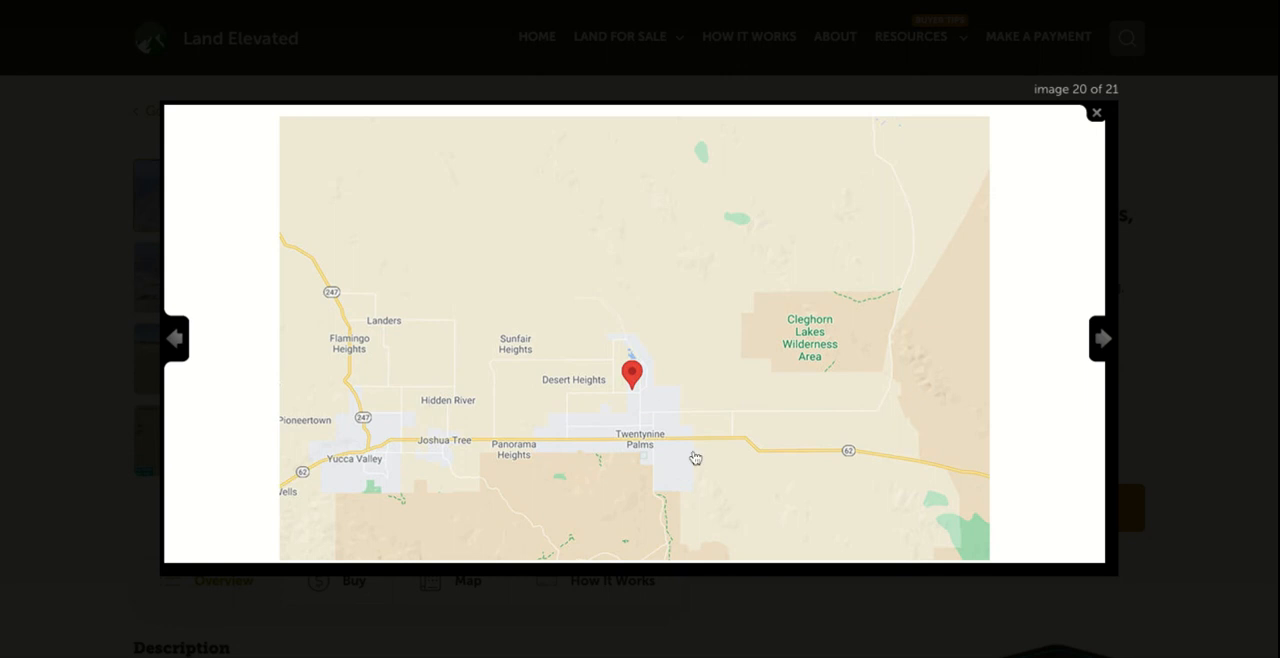
pyautogui.moveTo(665, 452)
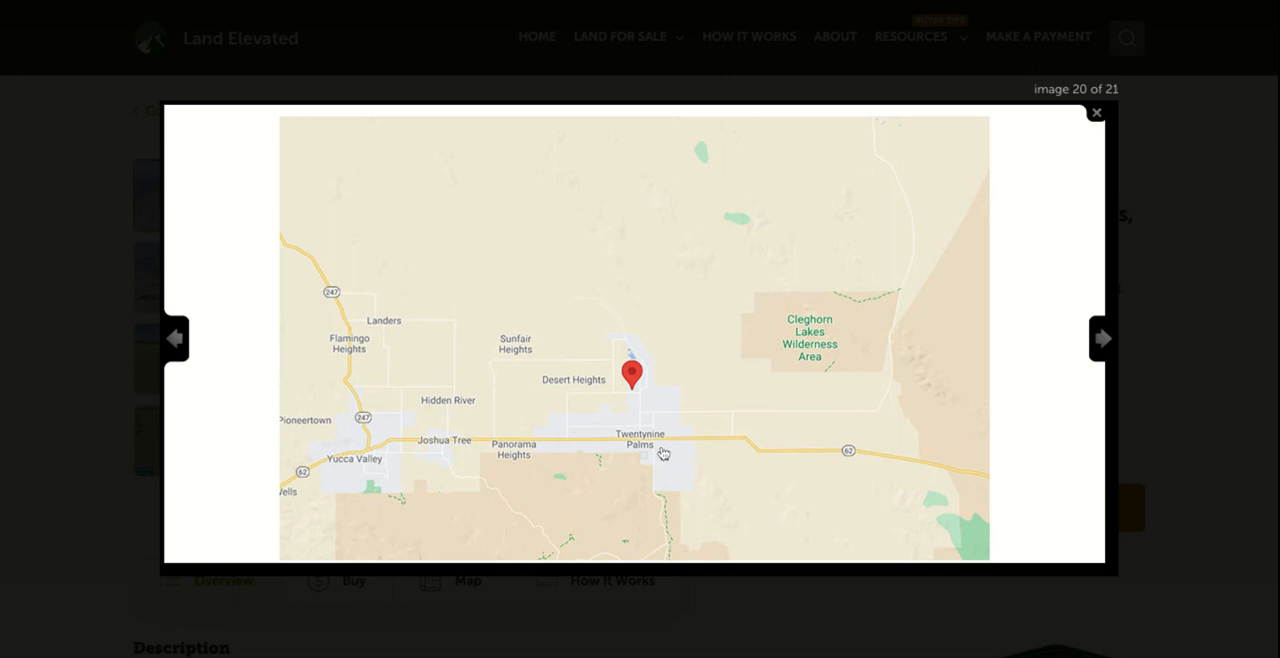
pyautogui.click(1102, 338)
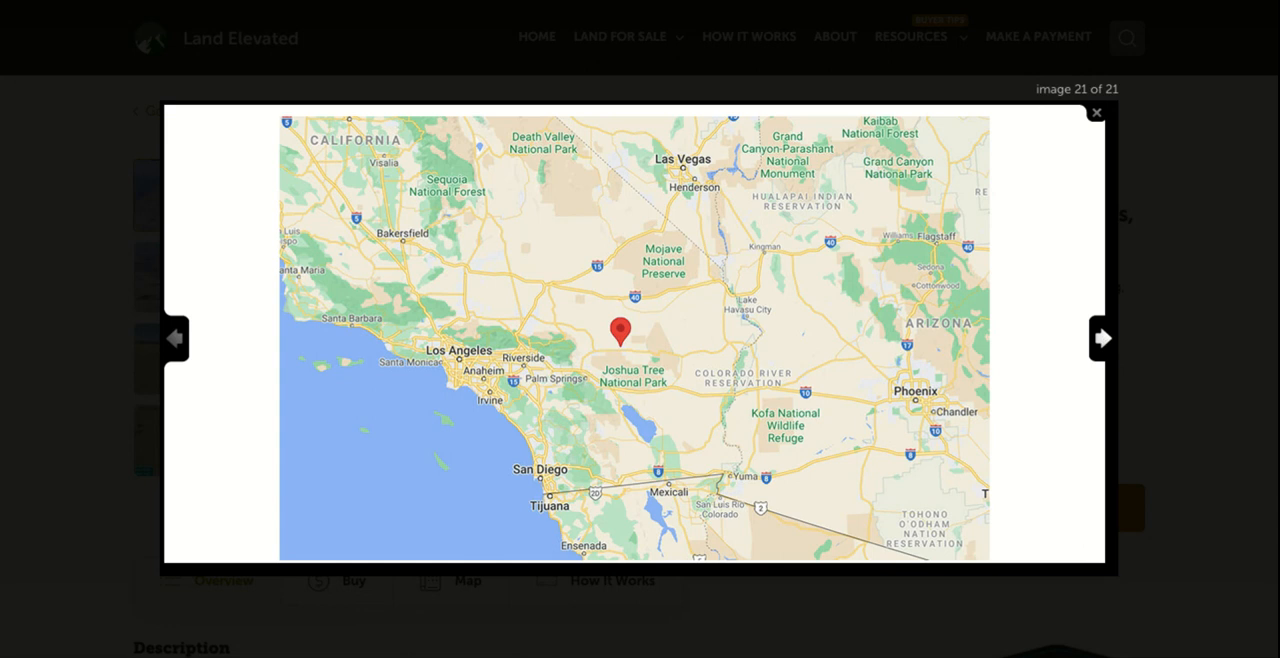
pyautogui.moveTo(583, 338)
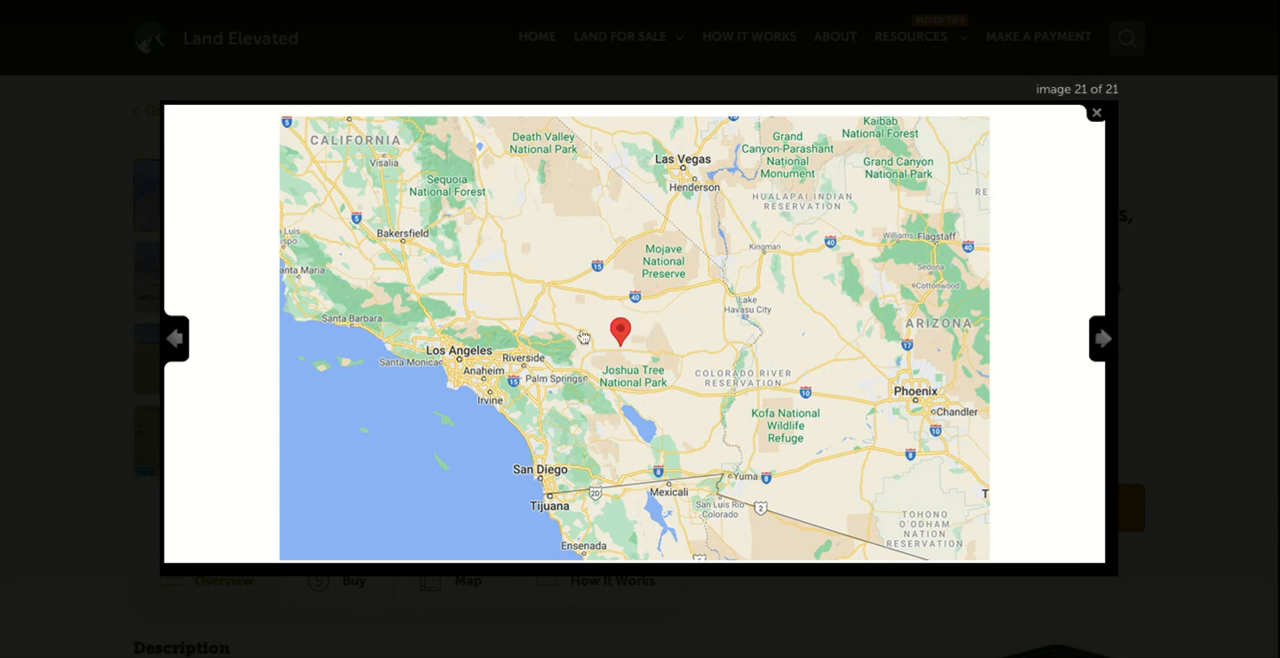
pyautogui.moveTo(595, 340)
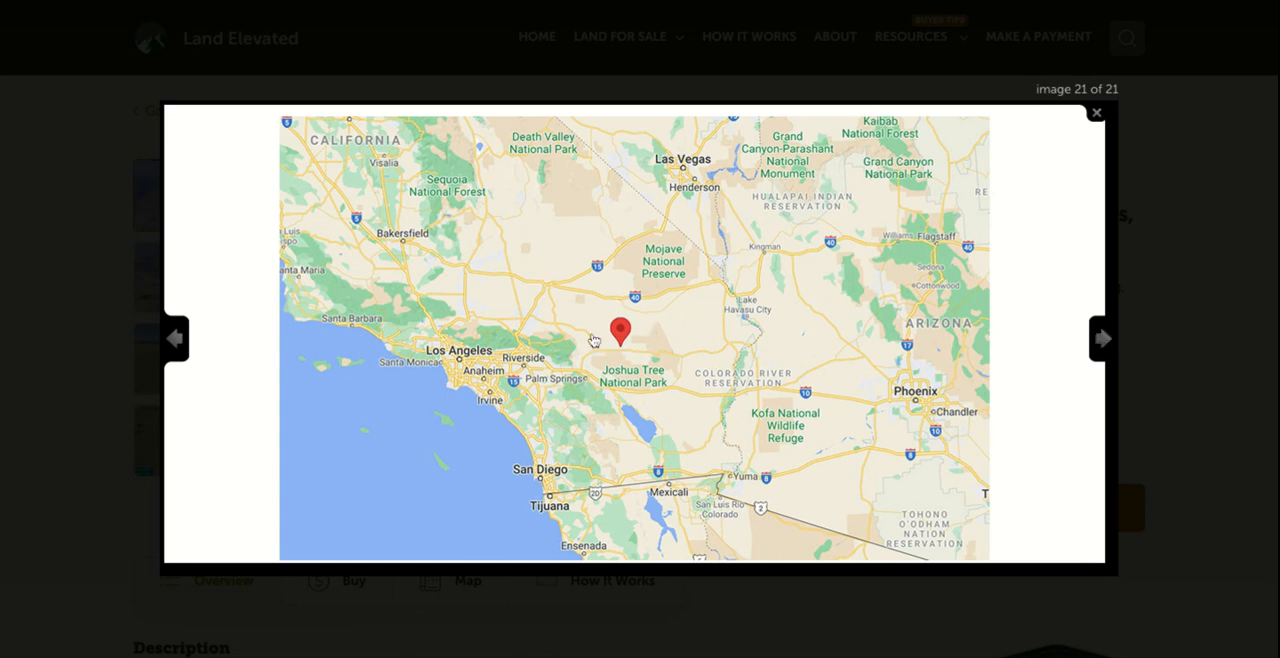
pyautogui.moveTo(479, 351)
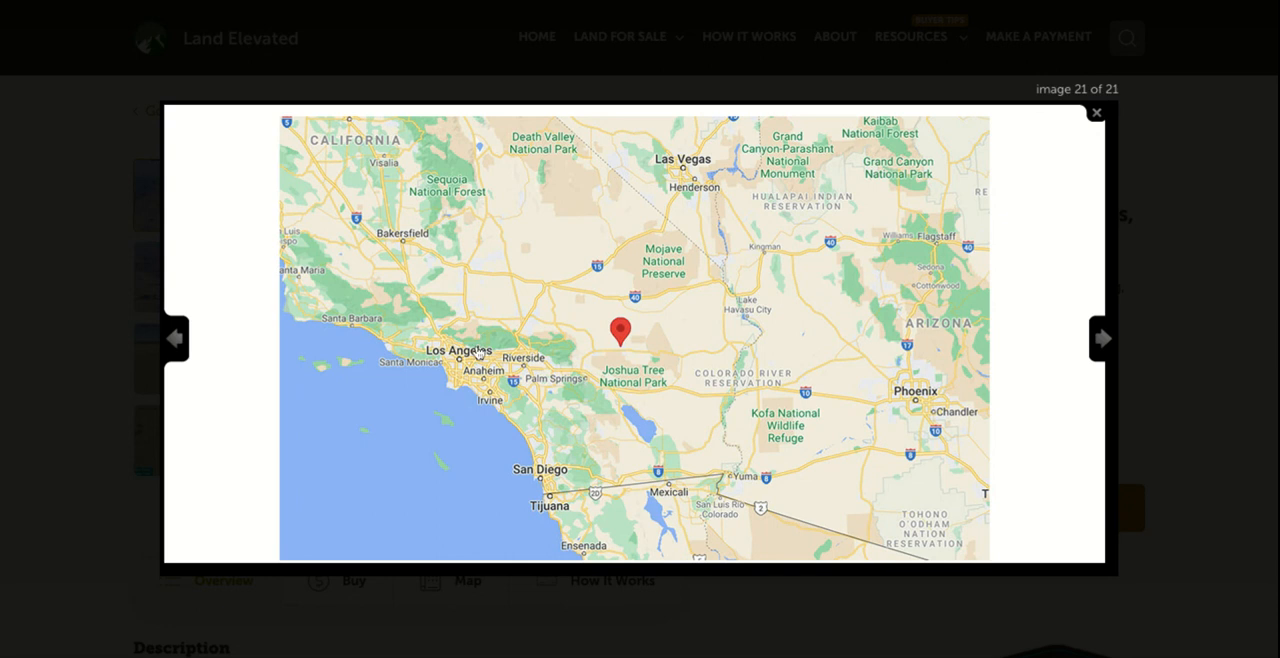
pyautogui.moveTo(1005, 309)
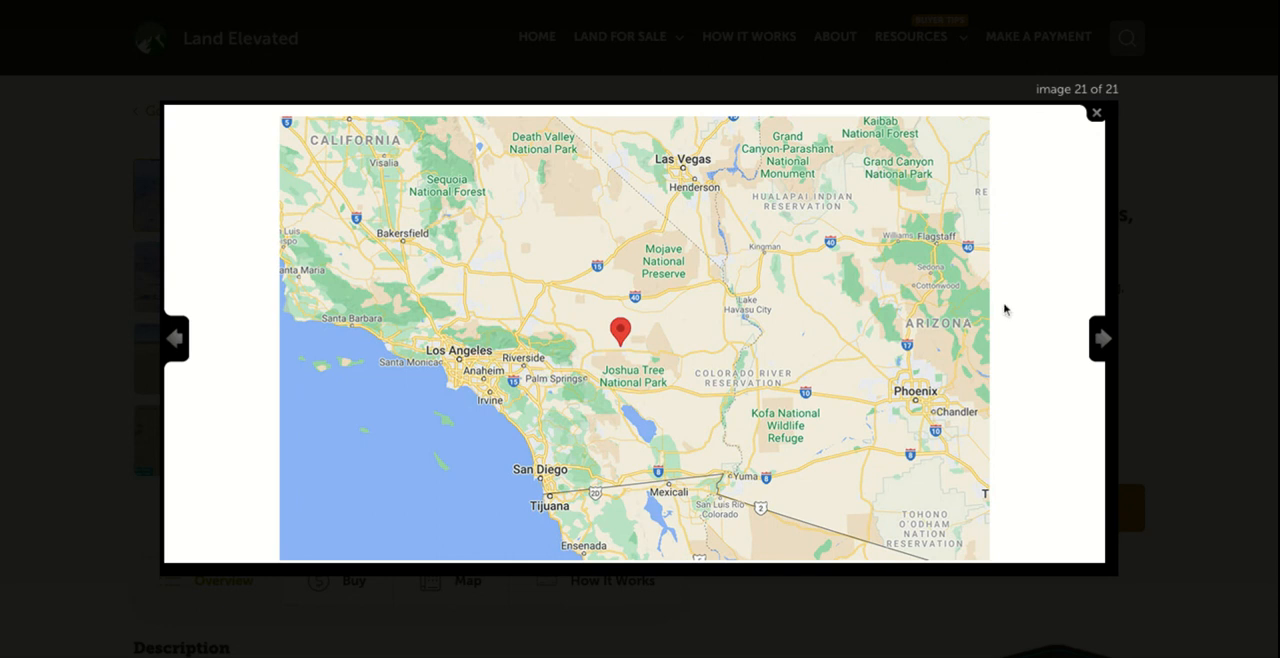
pyautogui.click(1103, 338)
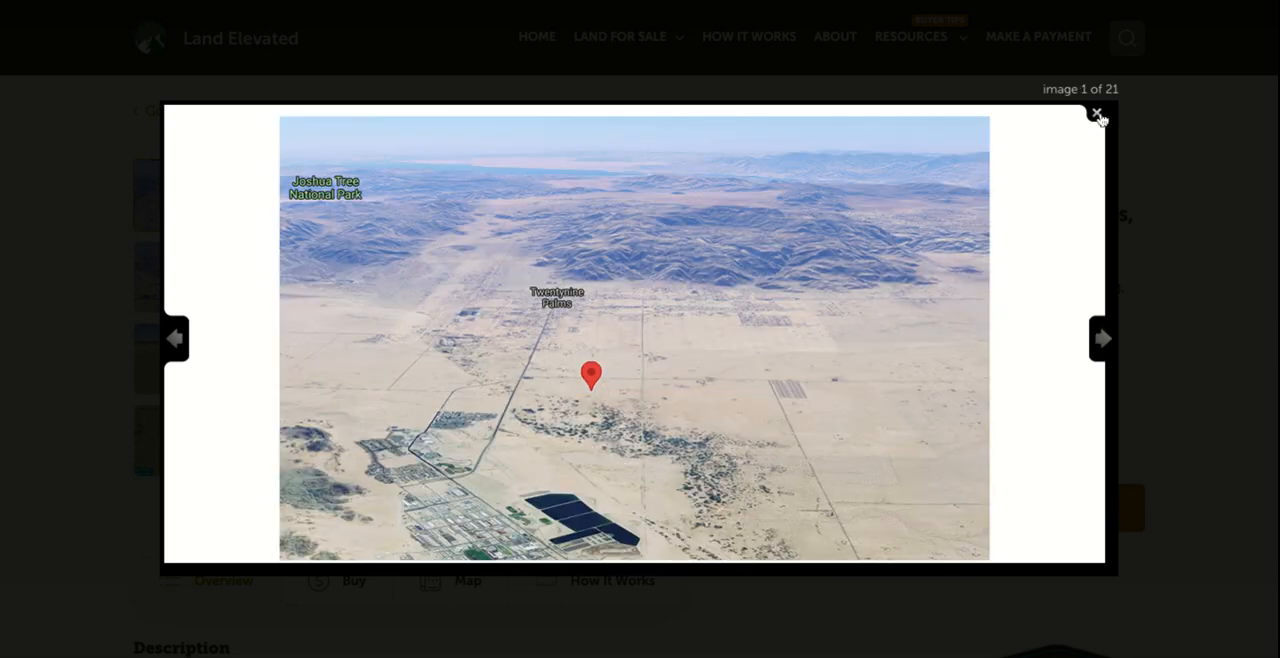
pyautogui.click(1095, 113)
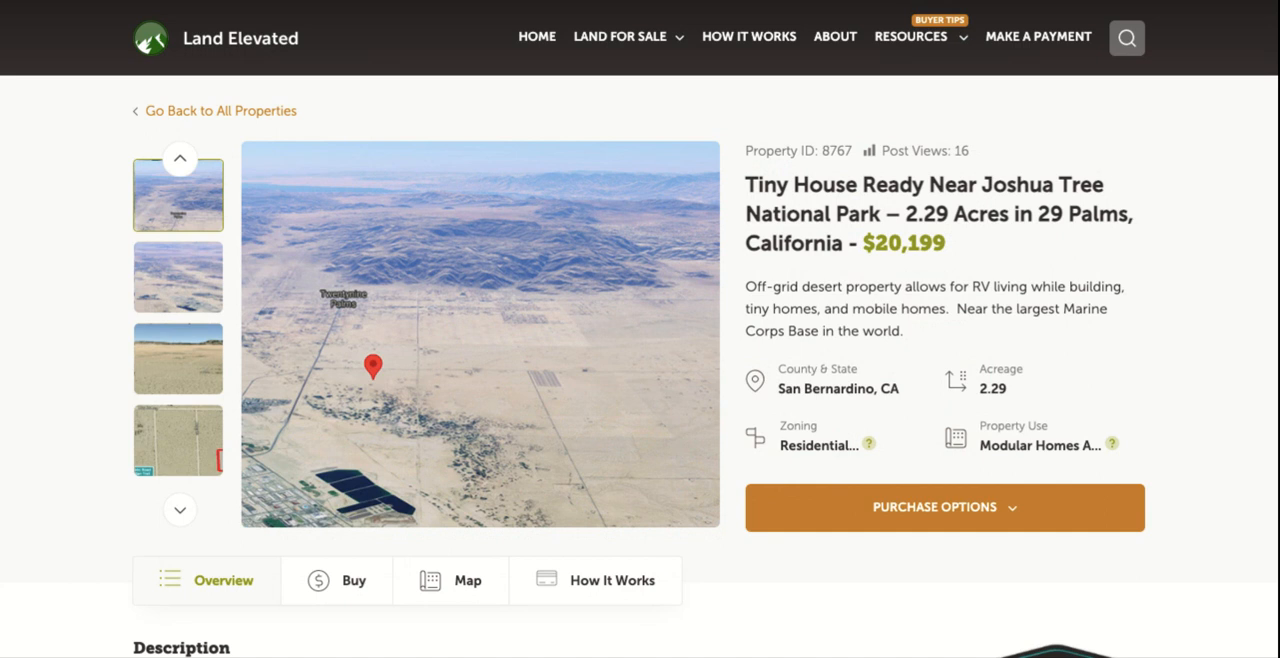